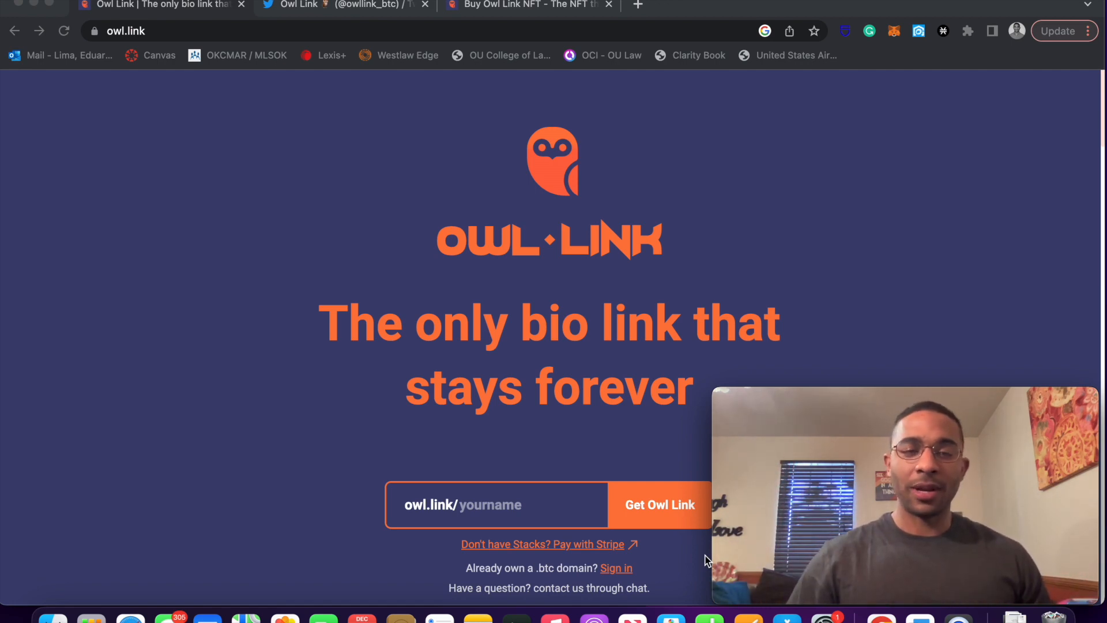
- Scroll down through the currently open page and back up slightly
scroll(down, 3)
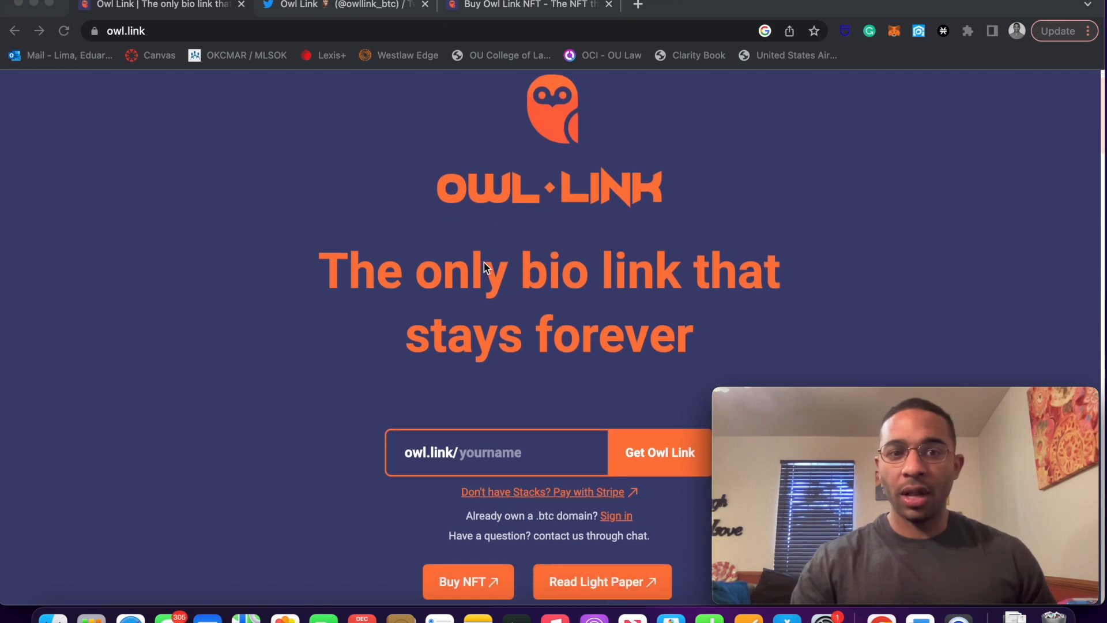
scroll(down, 3)
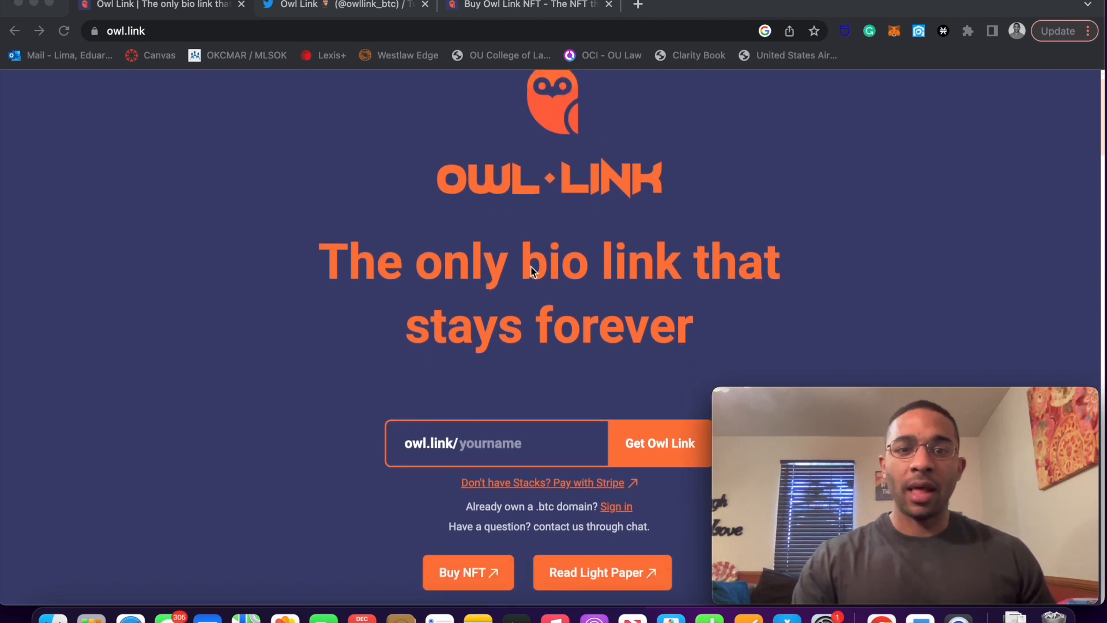
scroll(down, 3)
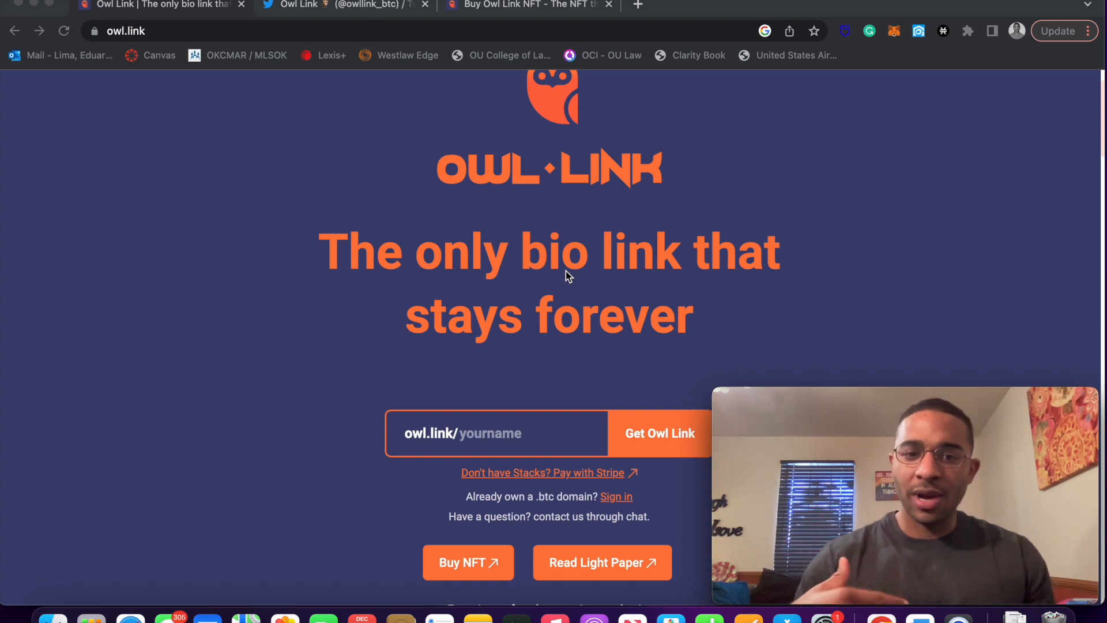
scroll(down, 3)
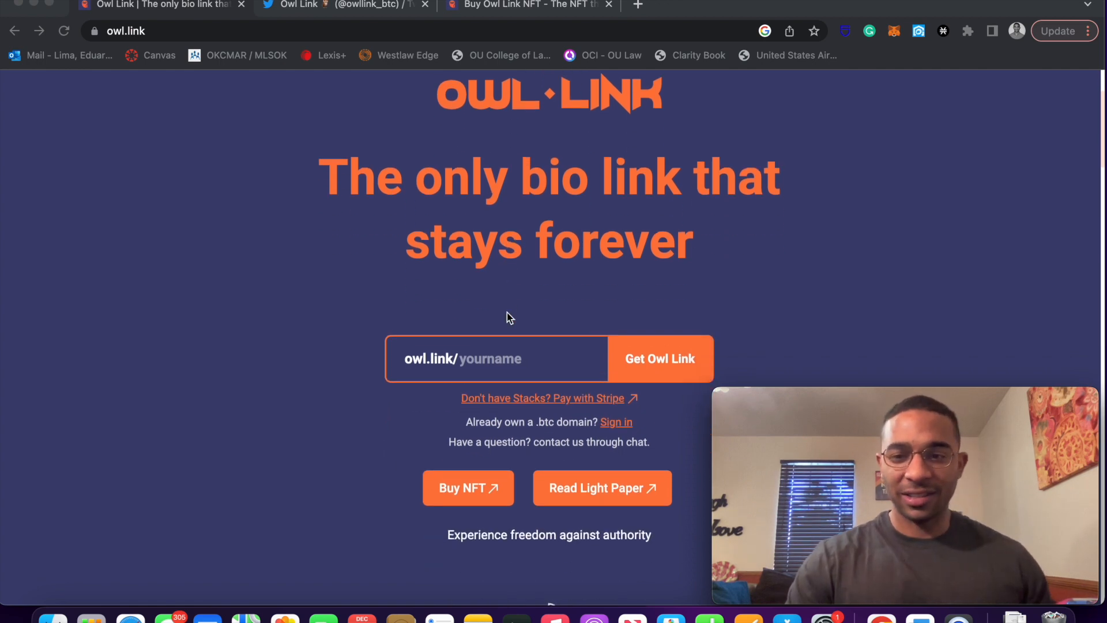
scroll(down, 3)
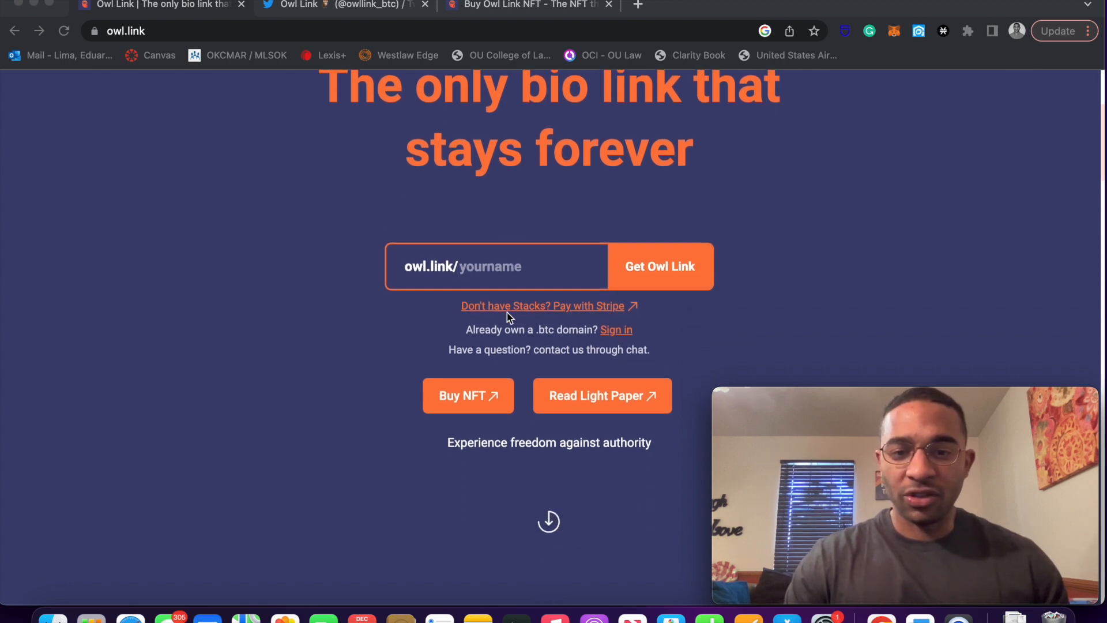
scroll(down, 3)
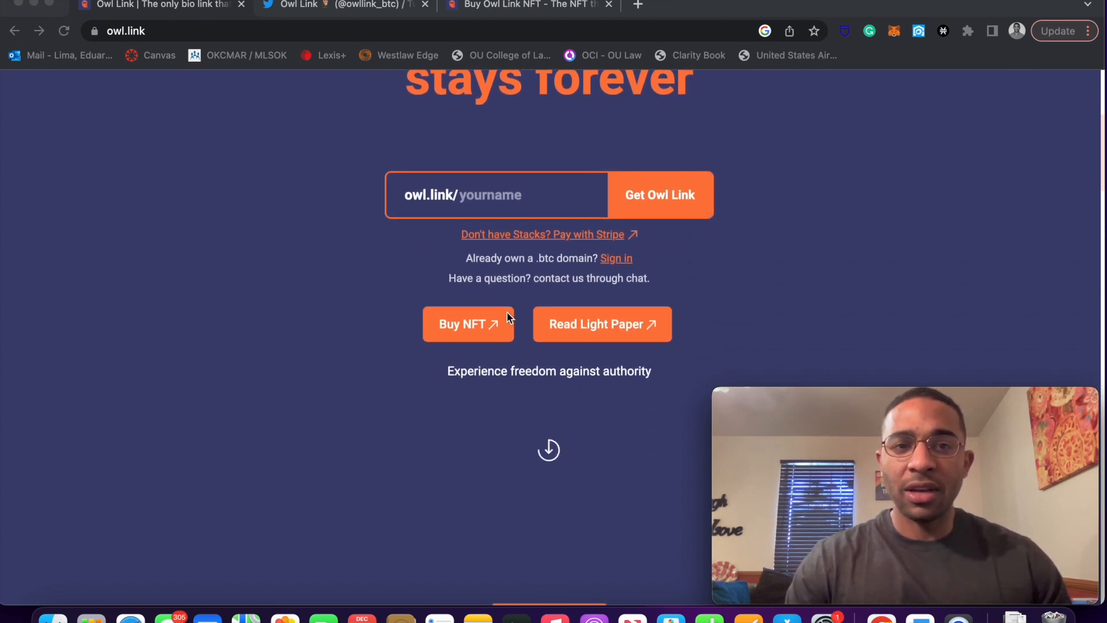
scroll(down, 3)
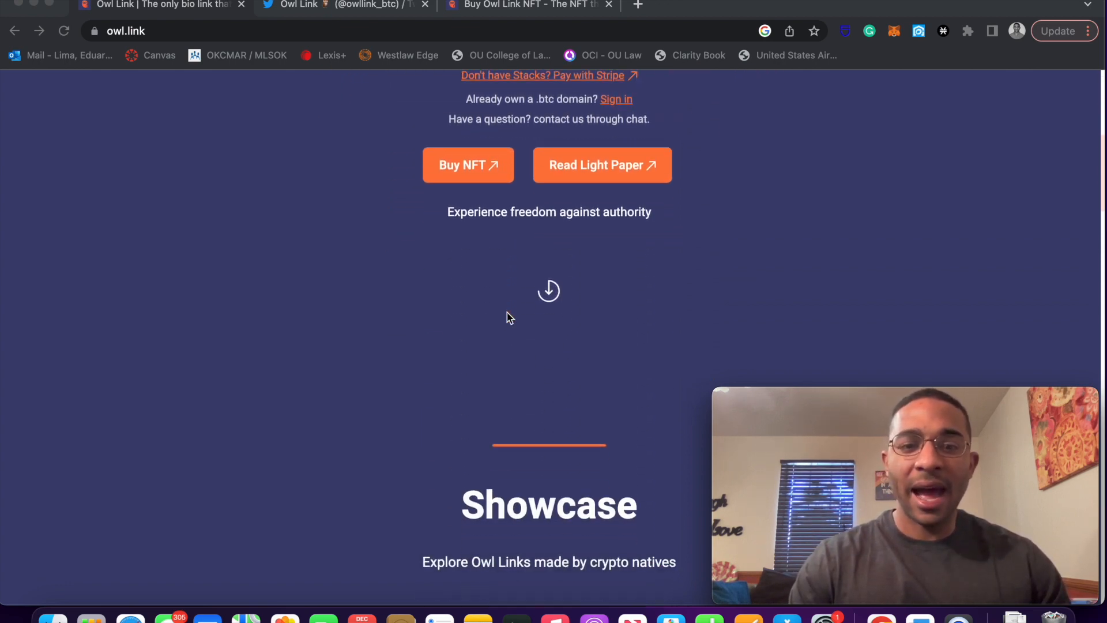
scroll(down, 3)
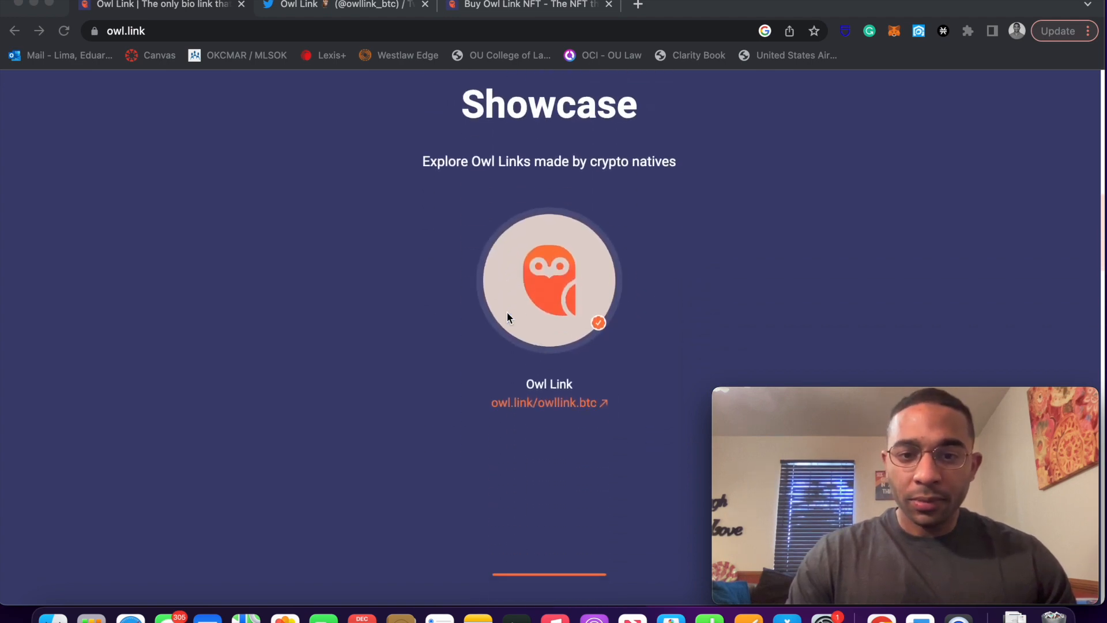
scroll(down, 3)
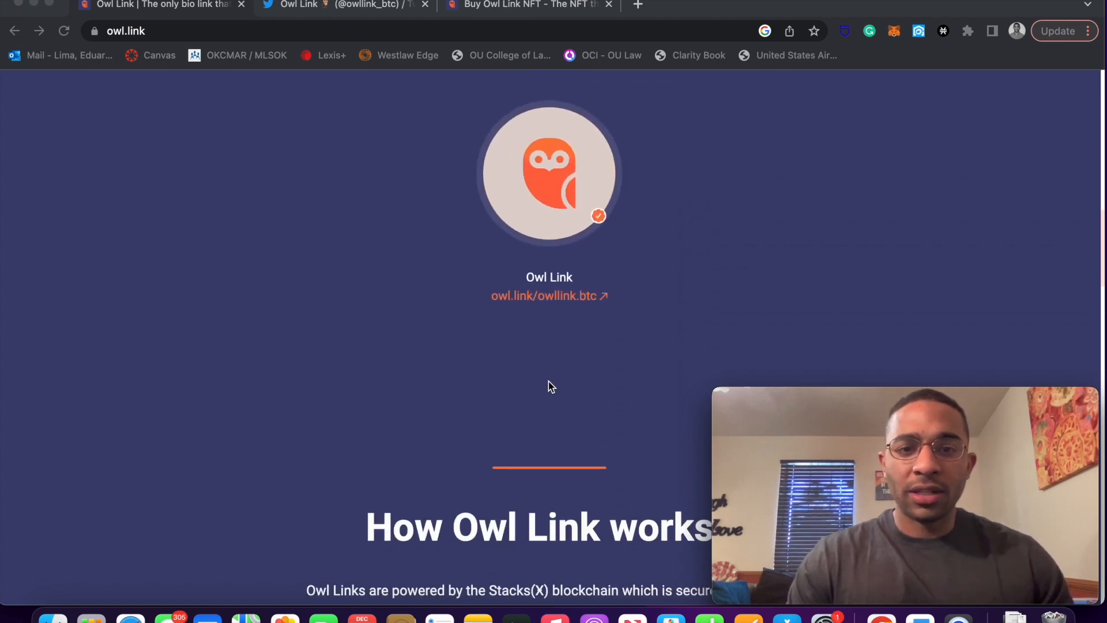
scroll(down, 3)
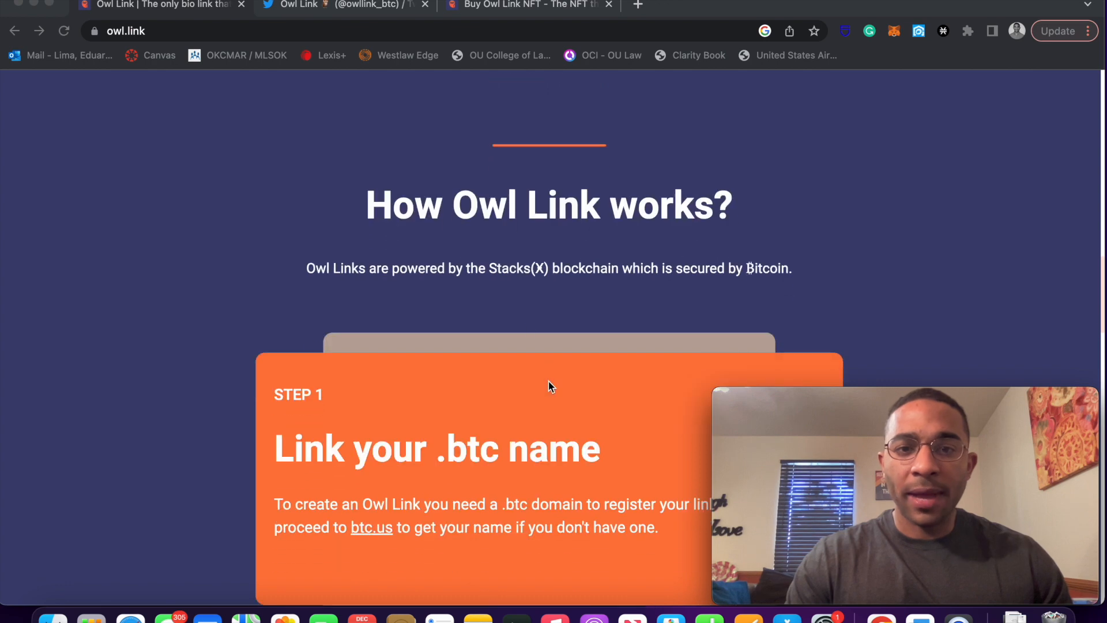
scroll(down, 3)
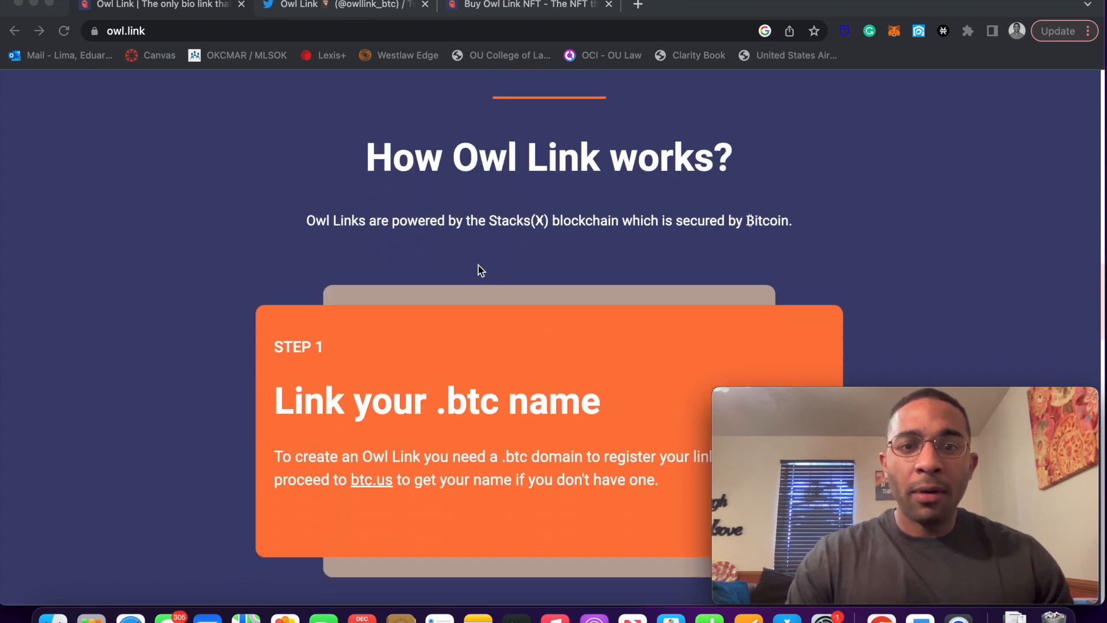
scroll(down, 3)
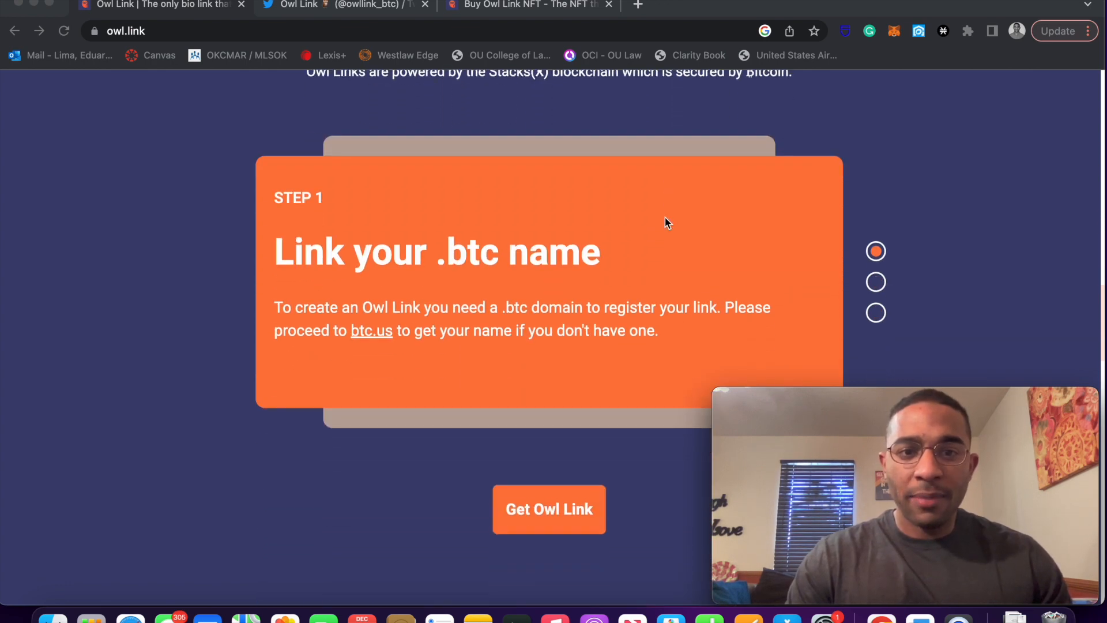
mouse_move(336, 280)
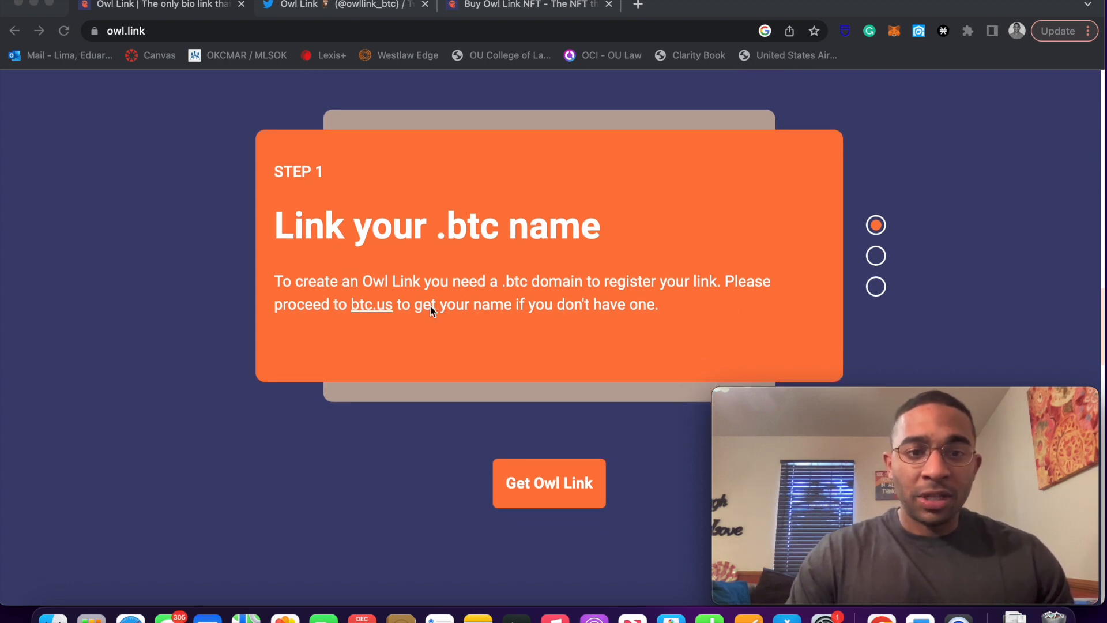
scroll(down, 3)
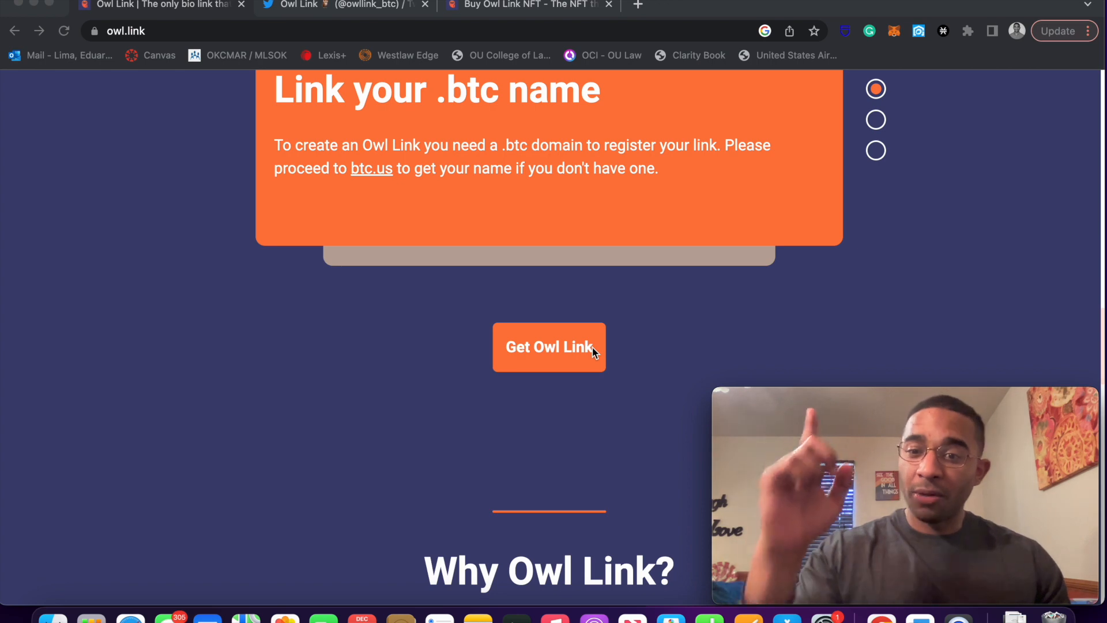
scroll(up, 3)
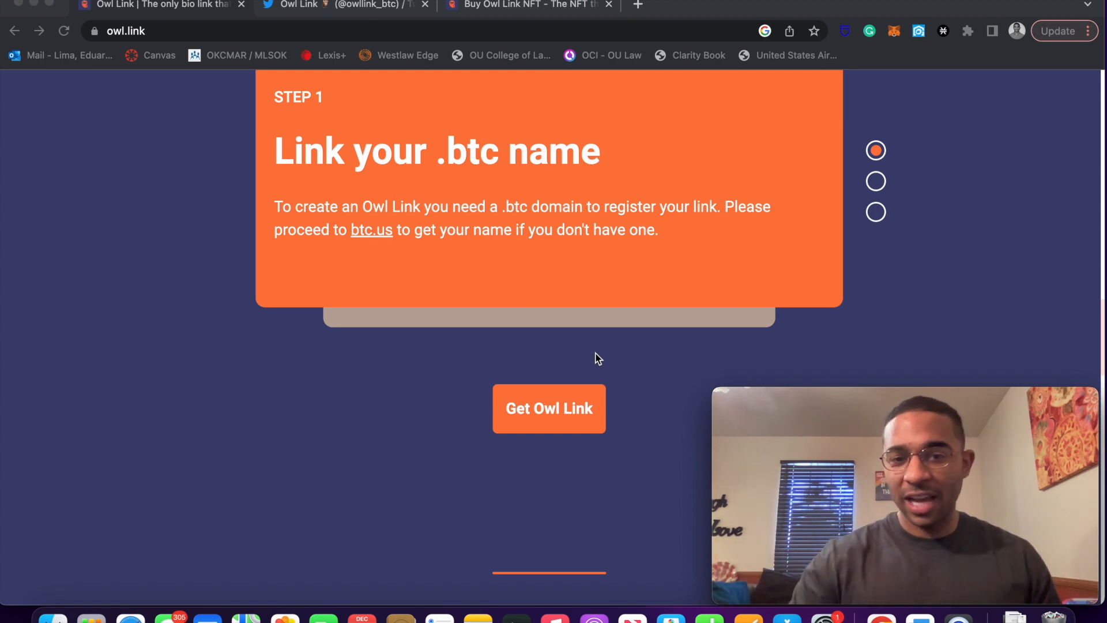
scroll(down, 3)
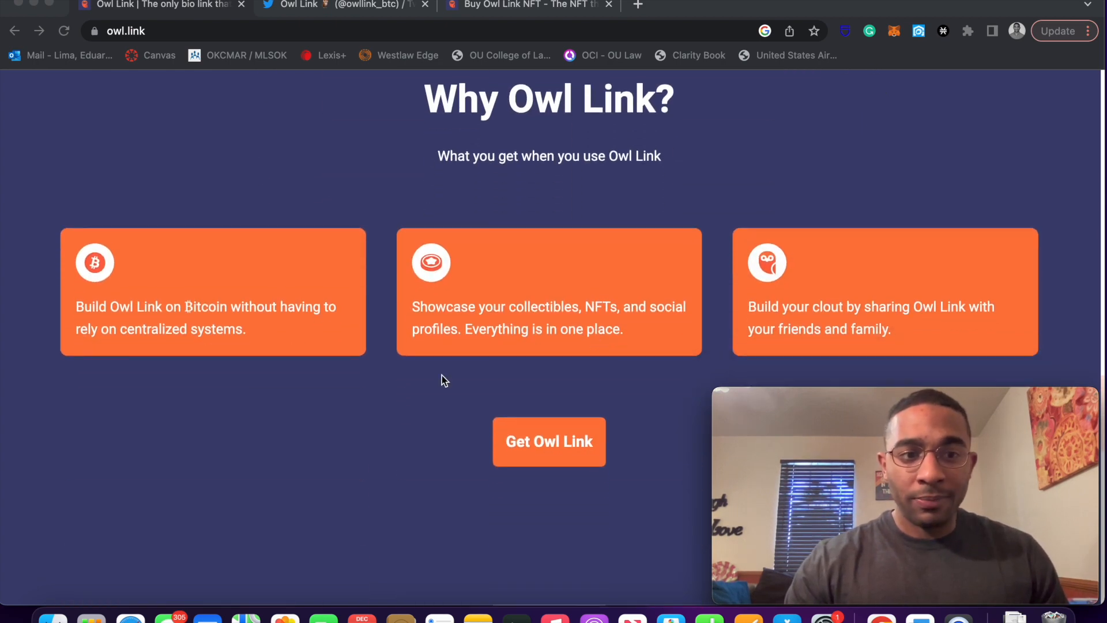
mouse_move(254, 337)
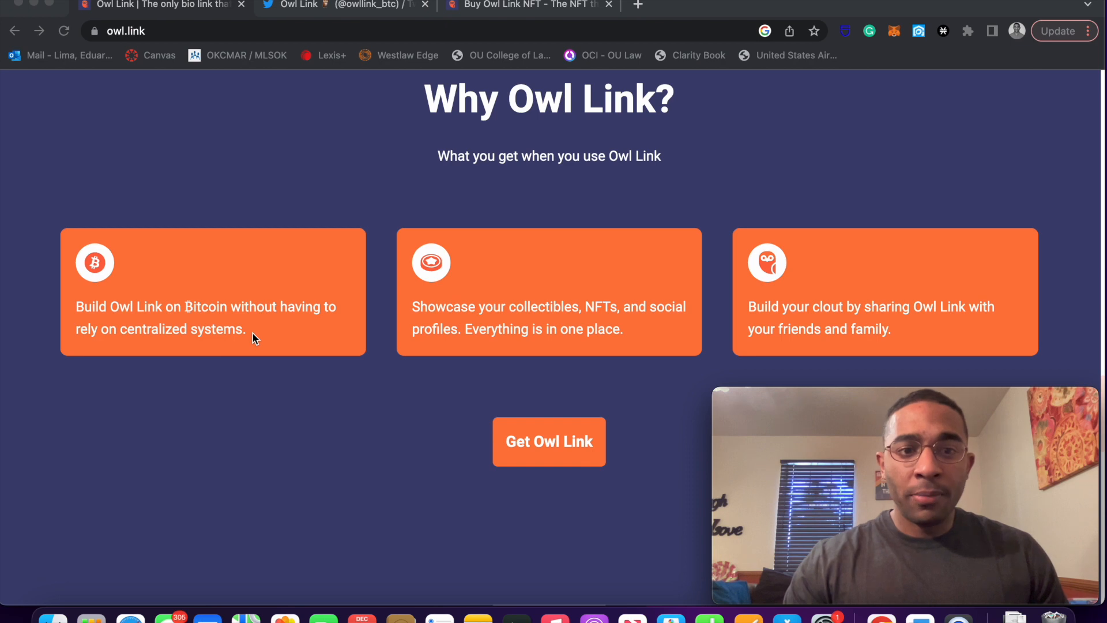
scroll(down, 3)
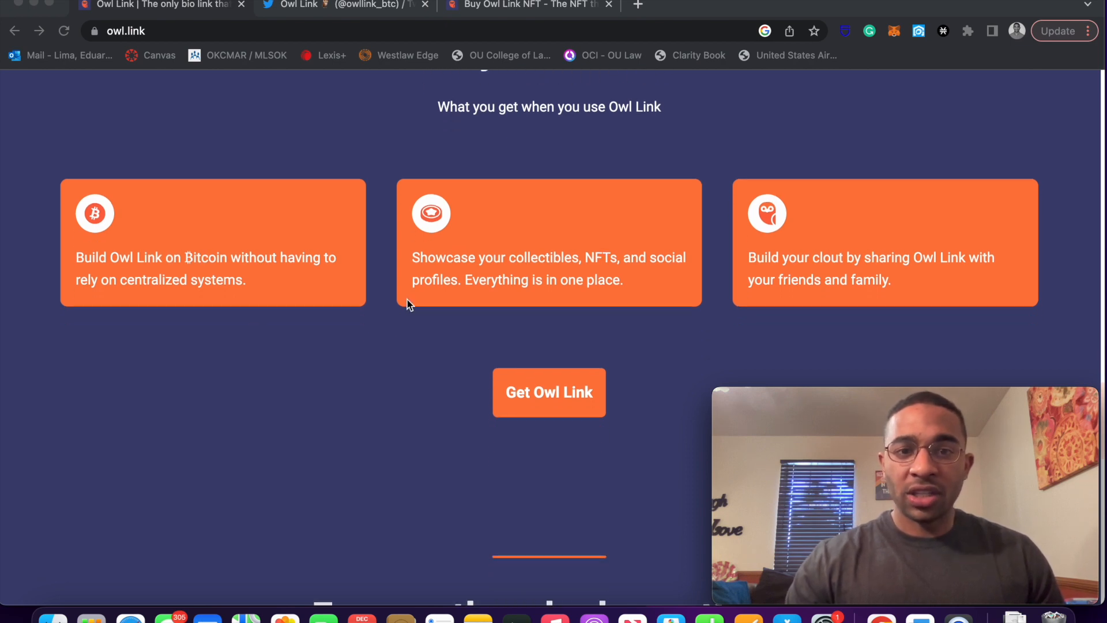
mouse_move(546, 285)
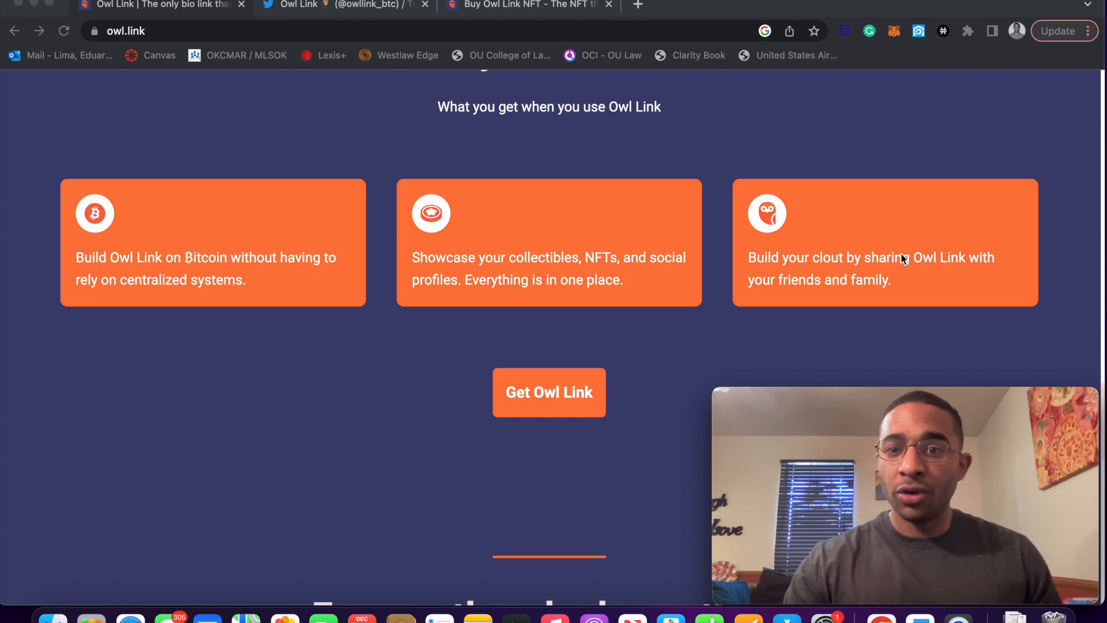
scroll(down, 3)
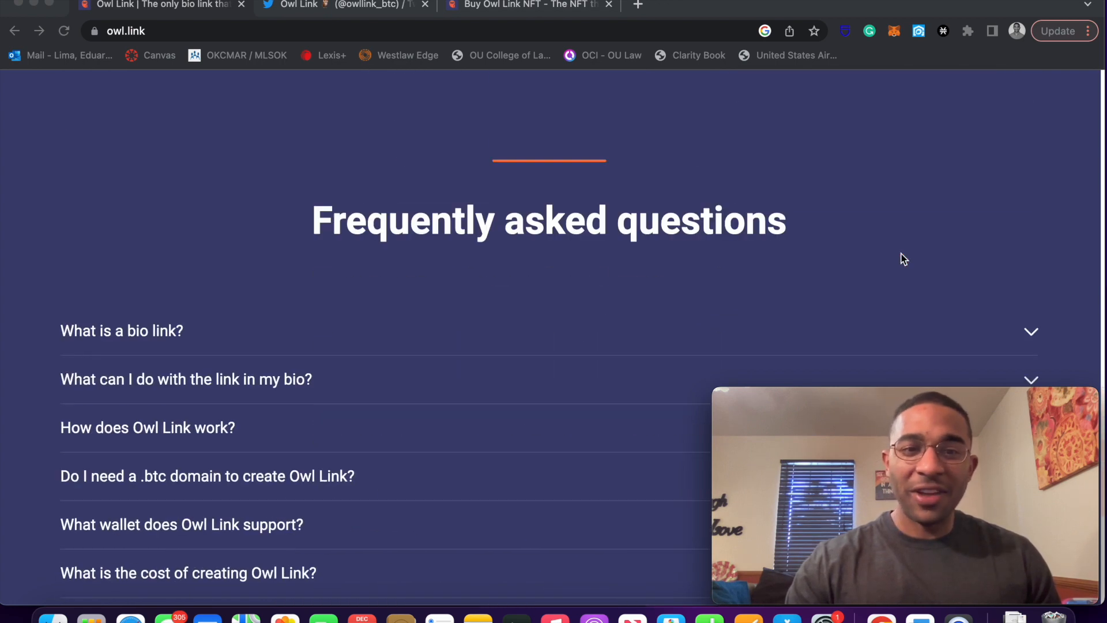
scroll(down, 3)
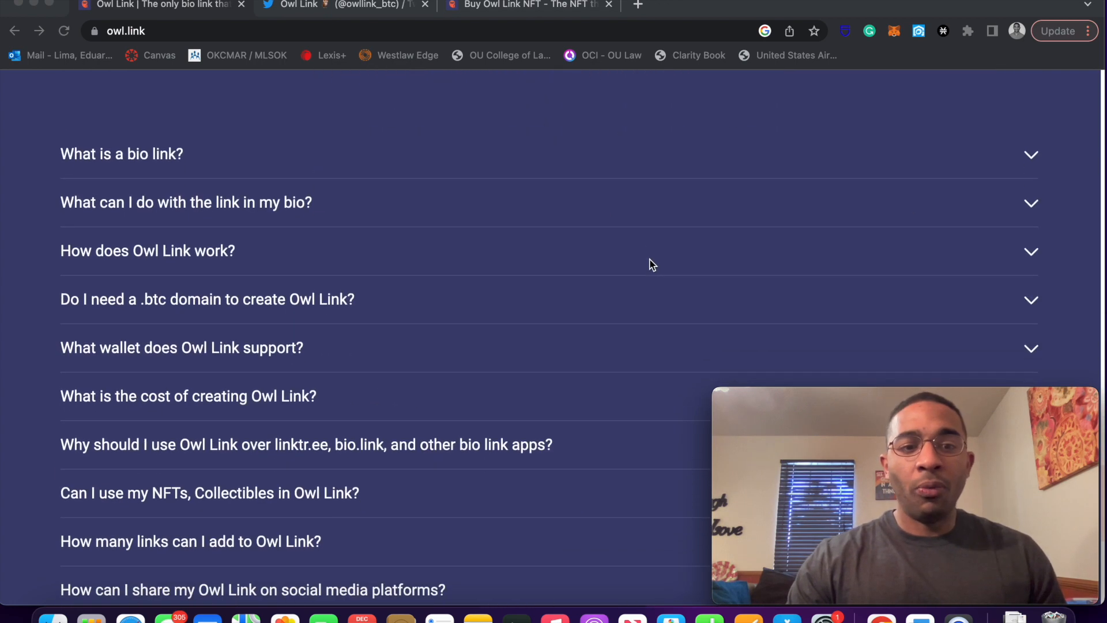
scroll(down, 3)
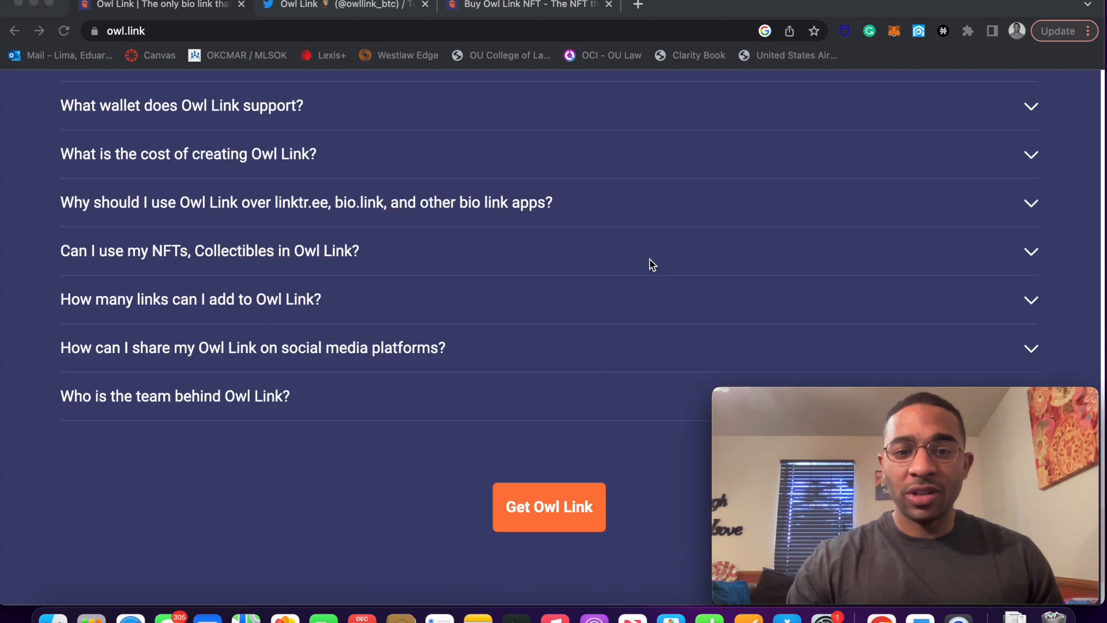
scroll(down, 3)
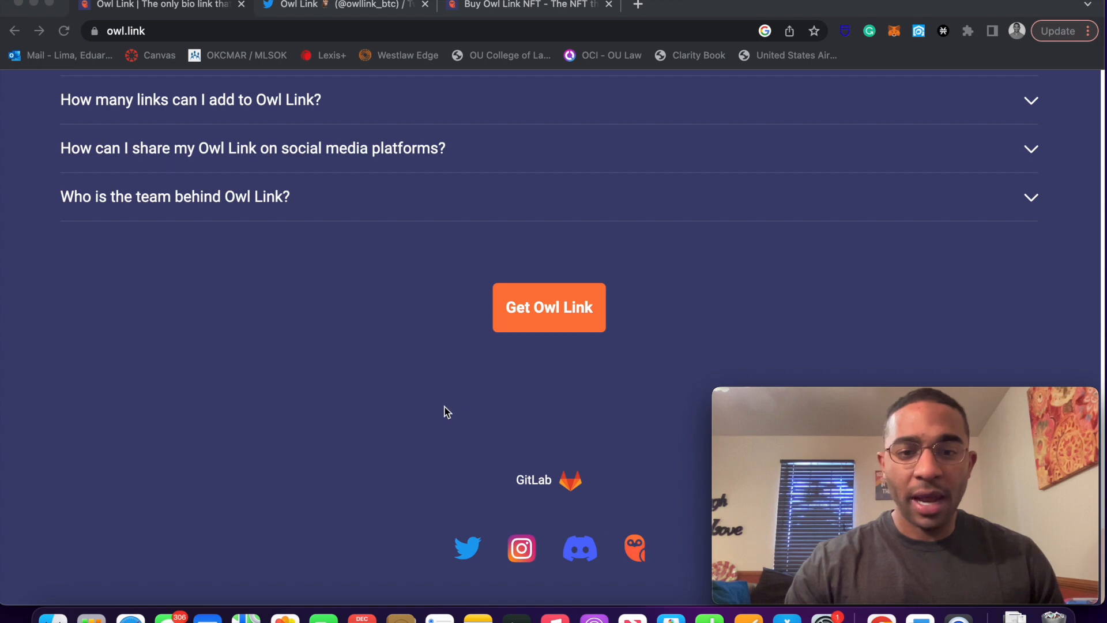
scroll(up, 3)
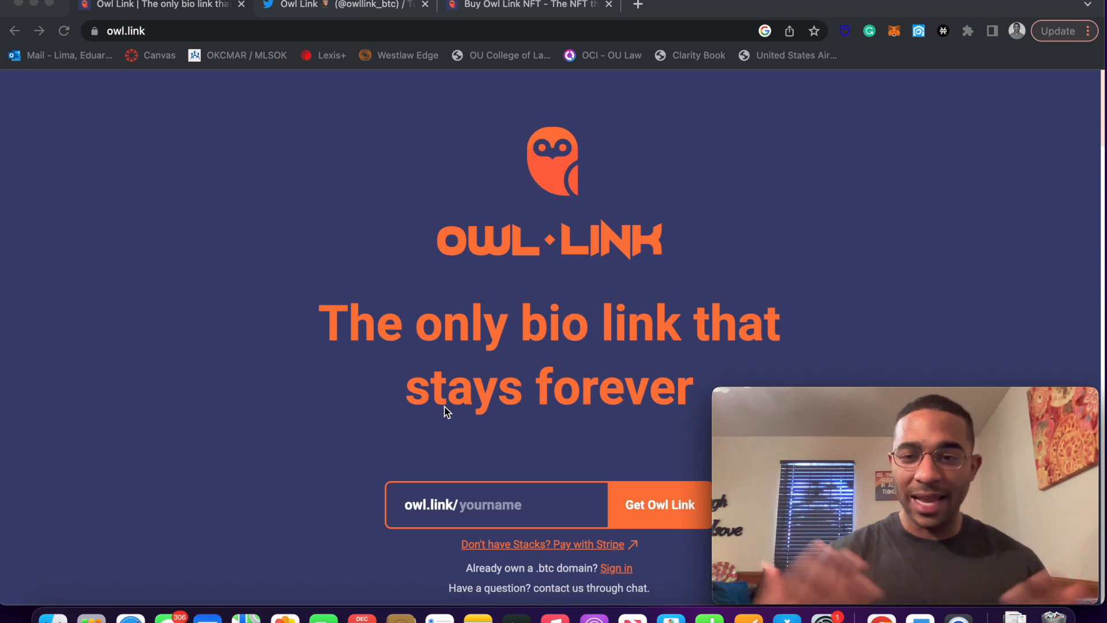
mouse_move(327, 5)
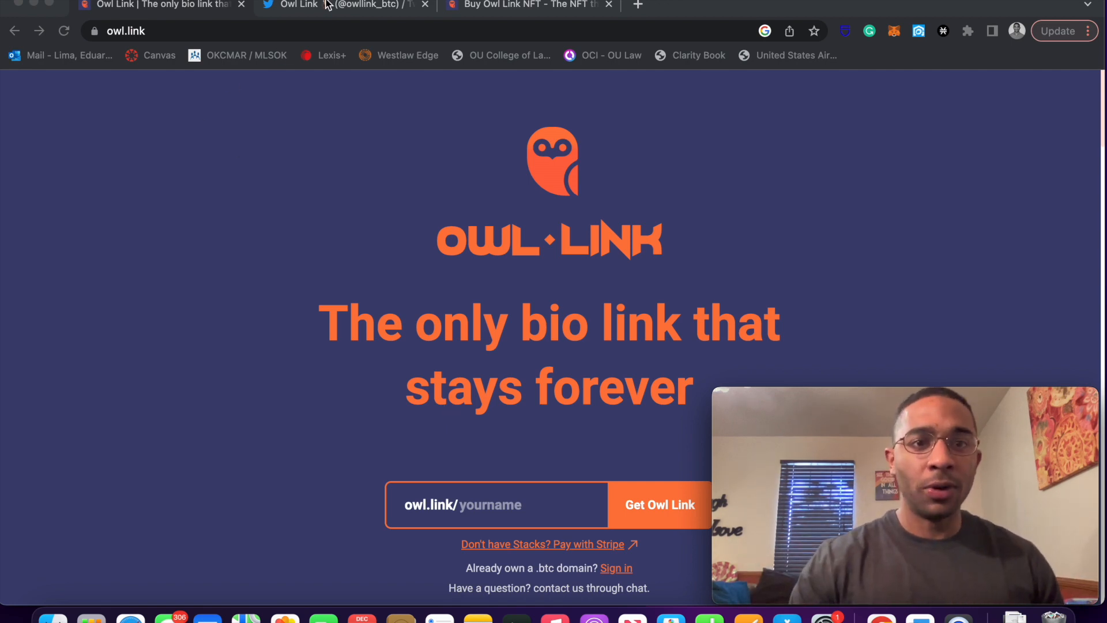
click(346, 5)
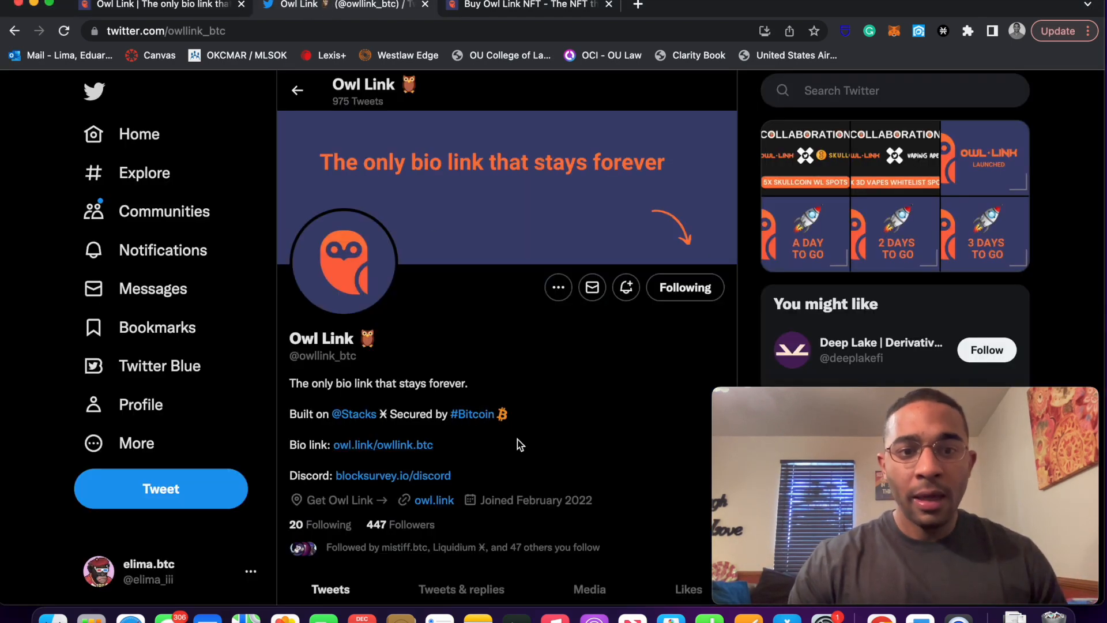
scroll(down, 3)
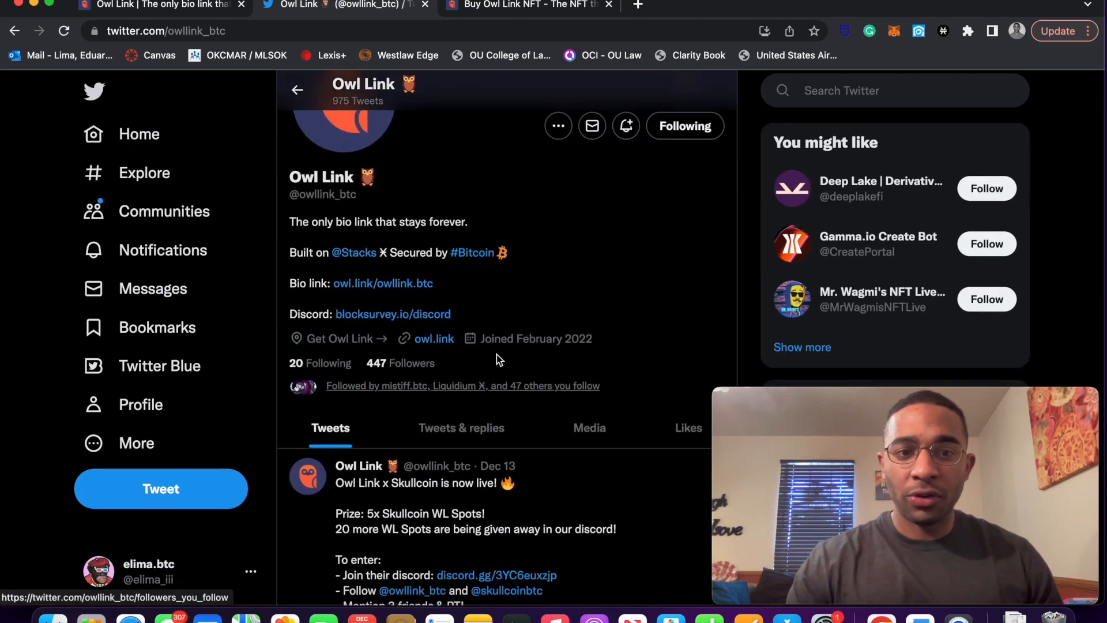
scroll(down, 3)
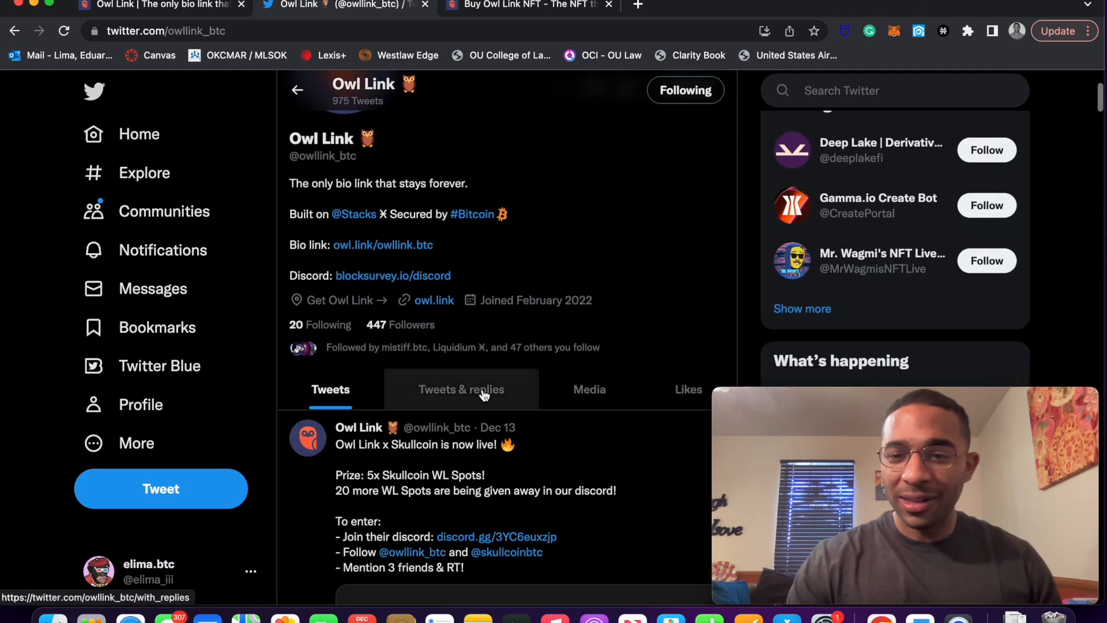
scroll(down, 3)
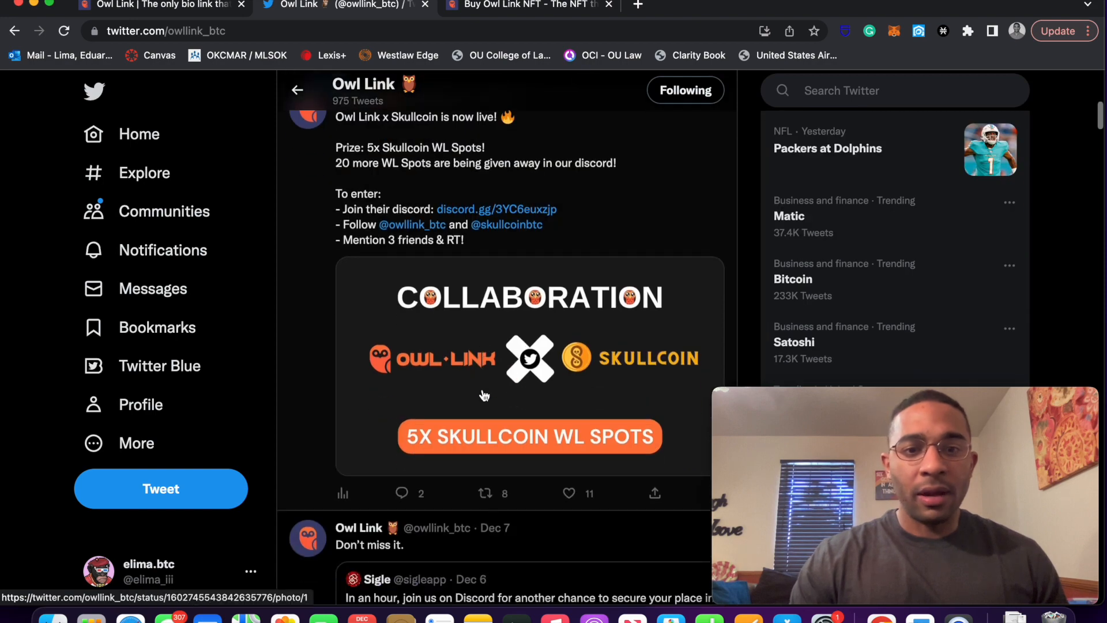
scroll(down, 3)
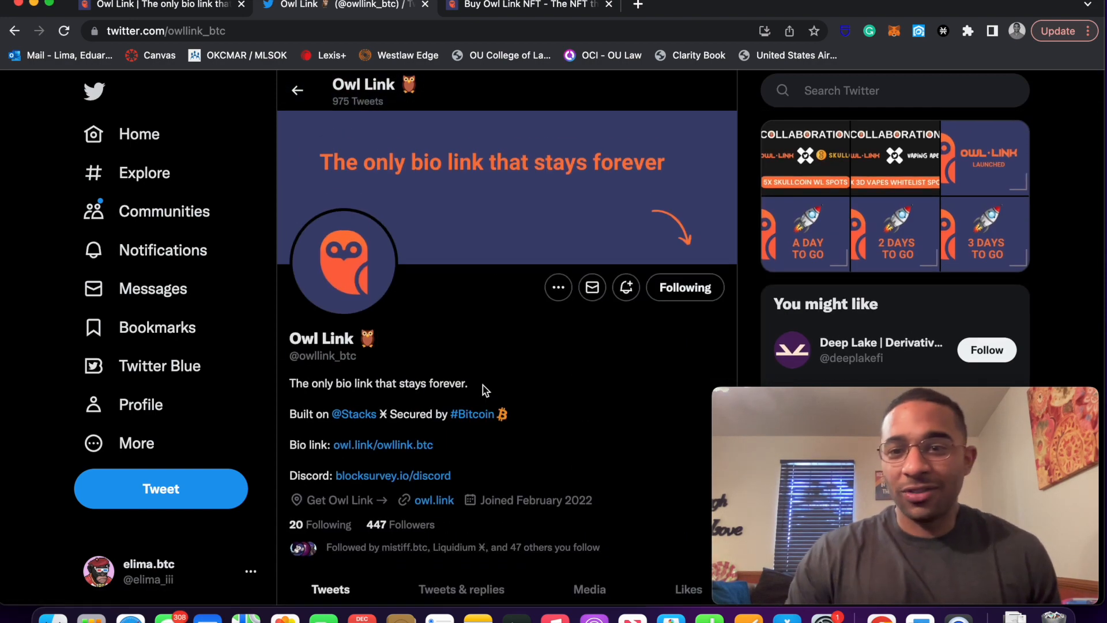
mouse_move(430, 470)
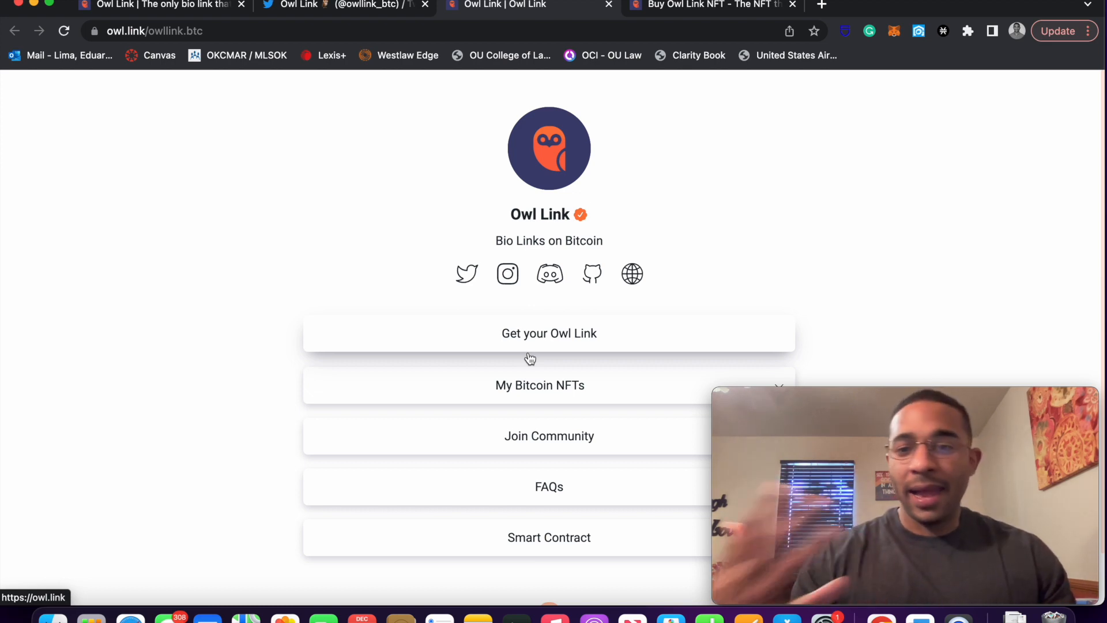
- Scroll through the owl.link/owllink.btc example bio page with its social icons and link buttons
scroll(down, 3)
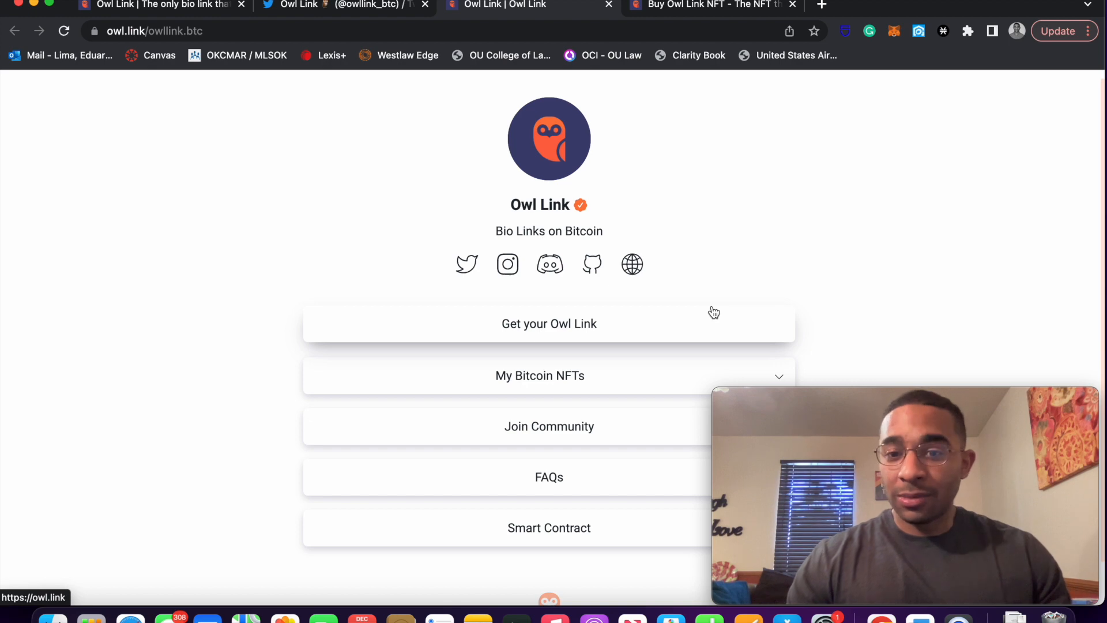
mouse_move(465, 300)
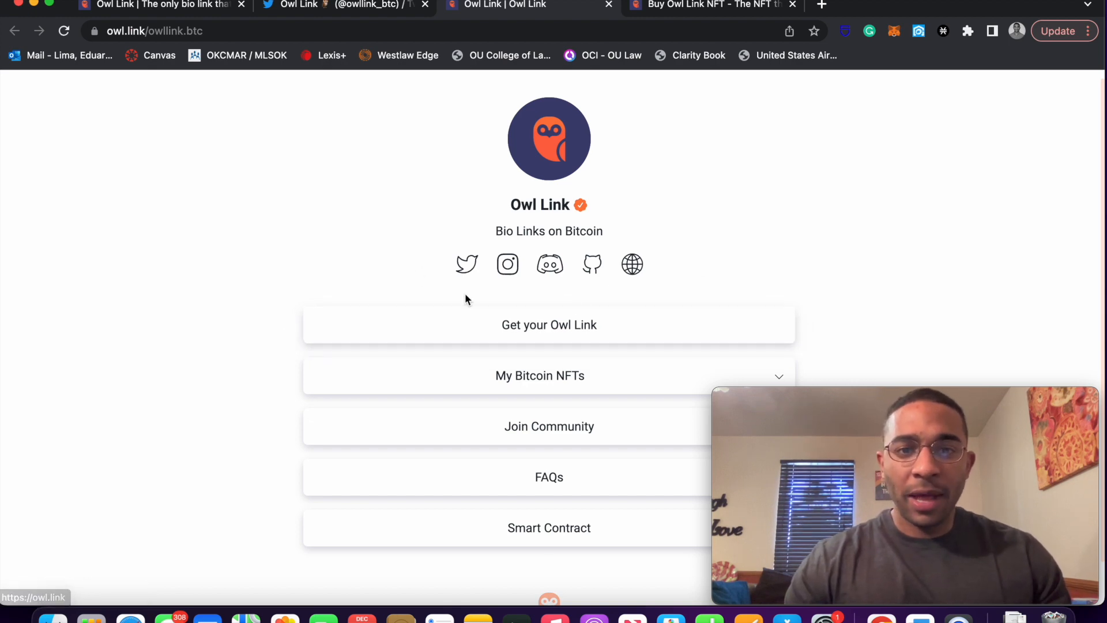
scroll(down, 3)
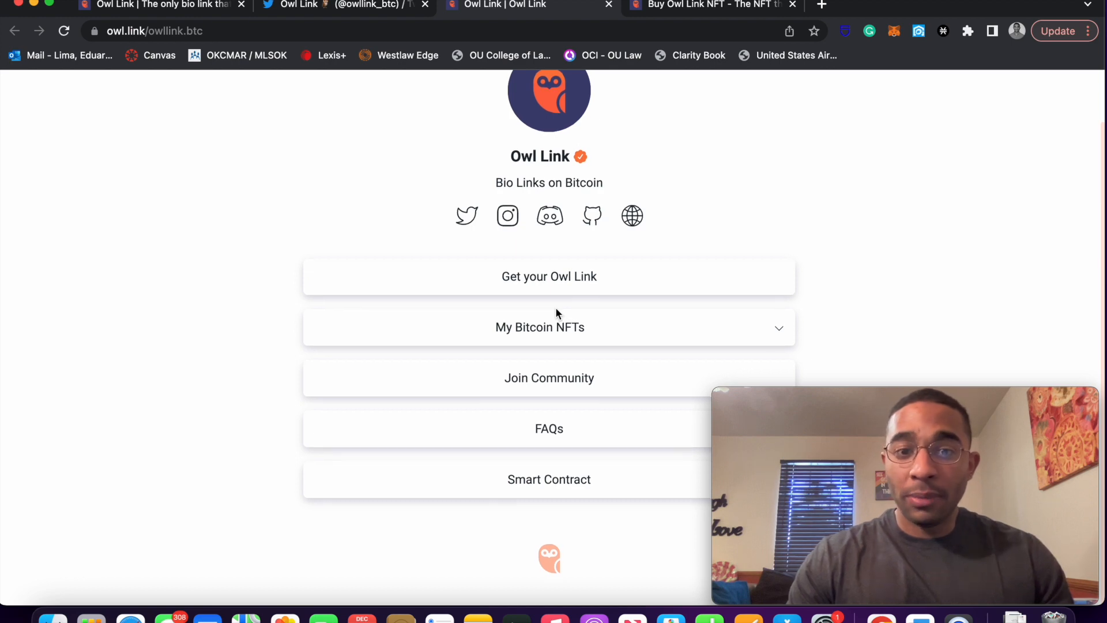
scroll(up, 3)
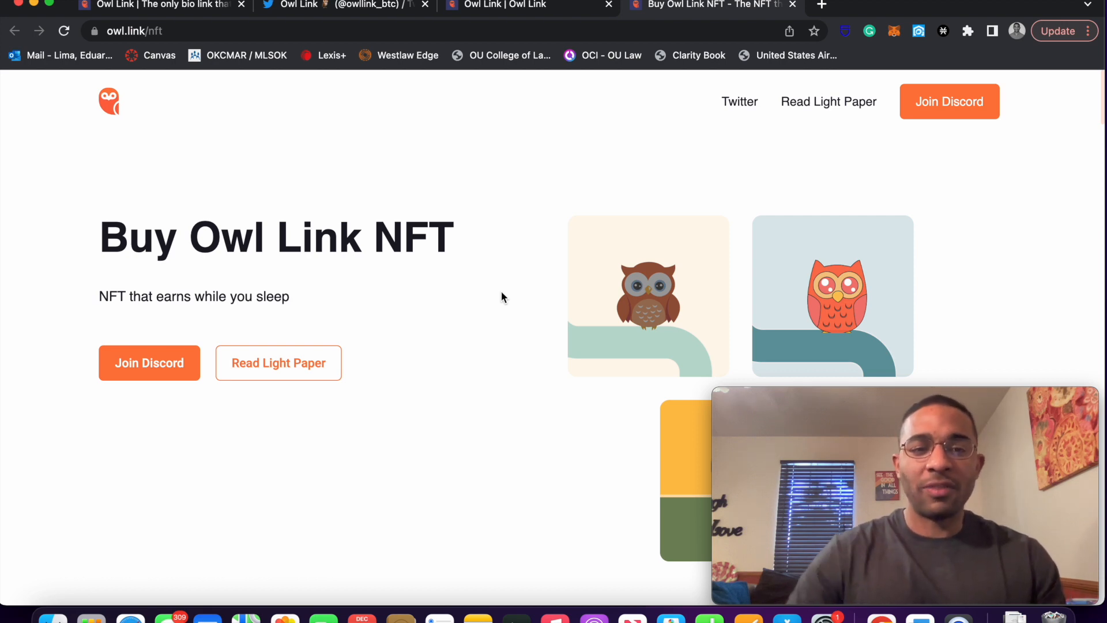
- Scroll the Buy Owl Link NFT page down to the 100% original, 6 attributes, 50+ traits, 10,000 stats
scroll(down, 3)
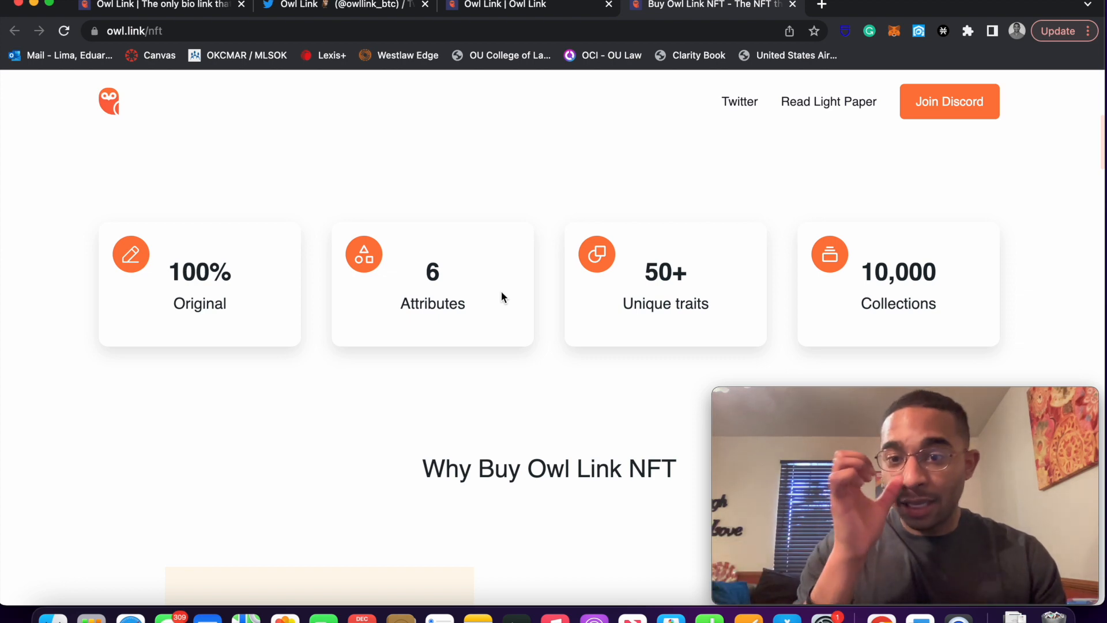
scroll(down, 3)
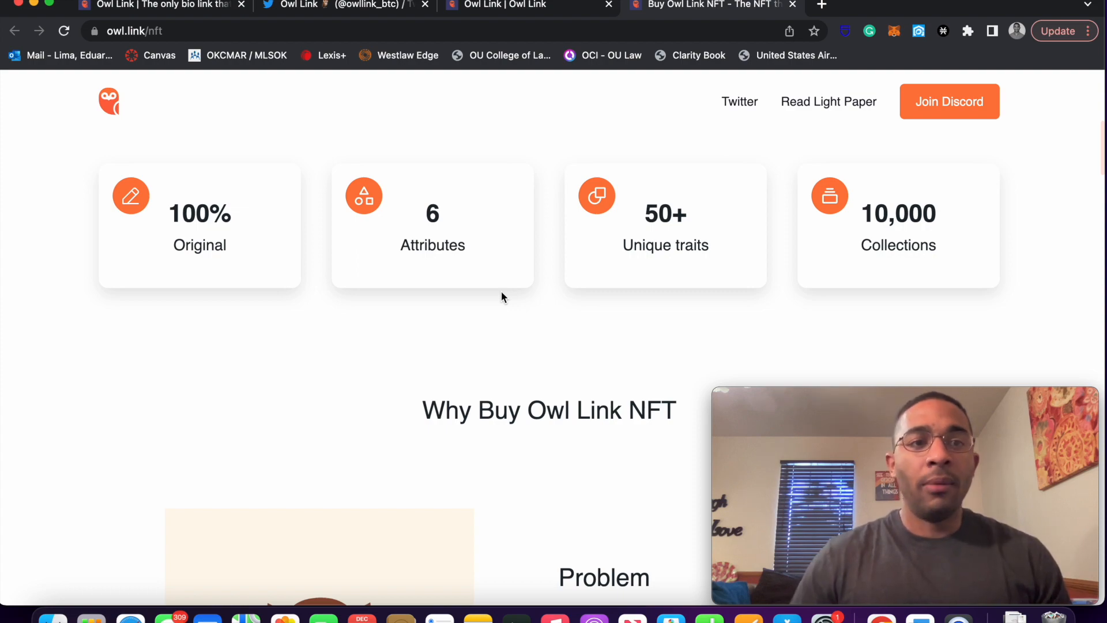
scroll(down, 3)
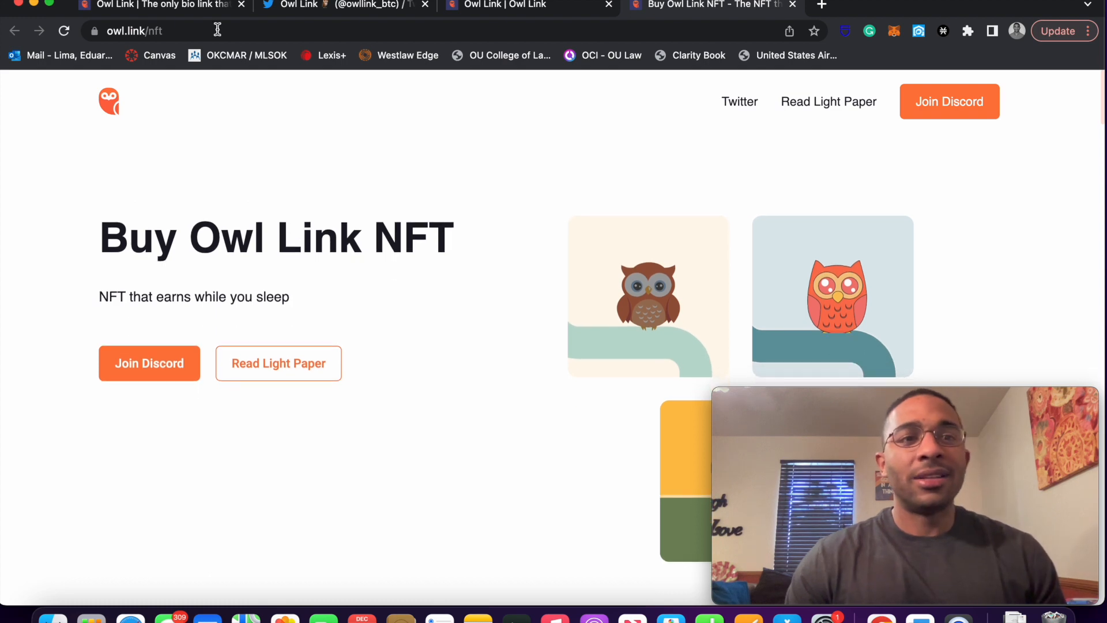
- On the Owl Link home page, enter elfpoetry as the desired link name
click(155, 6)
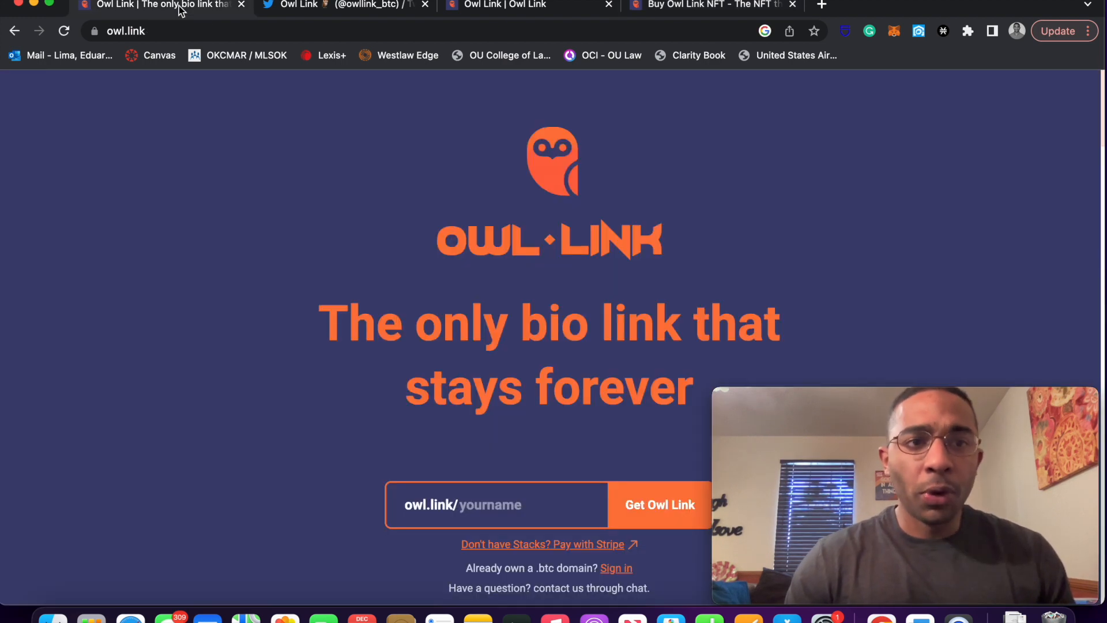
scroll(down, 3)
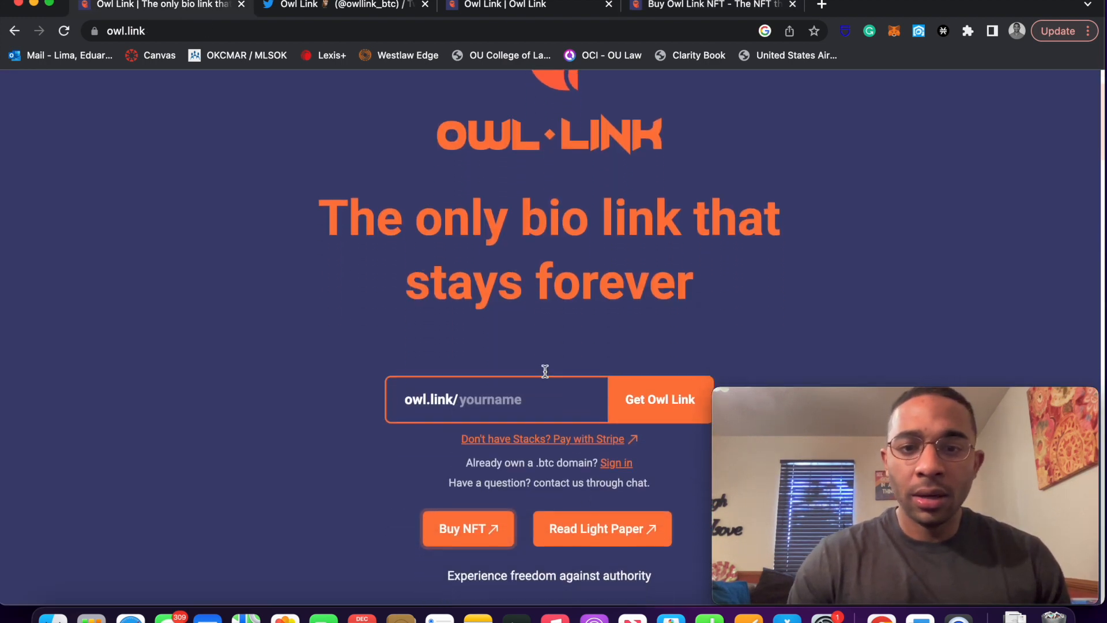
scroll(down, 3)
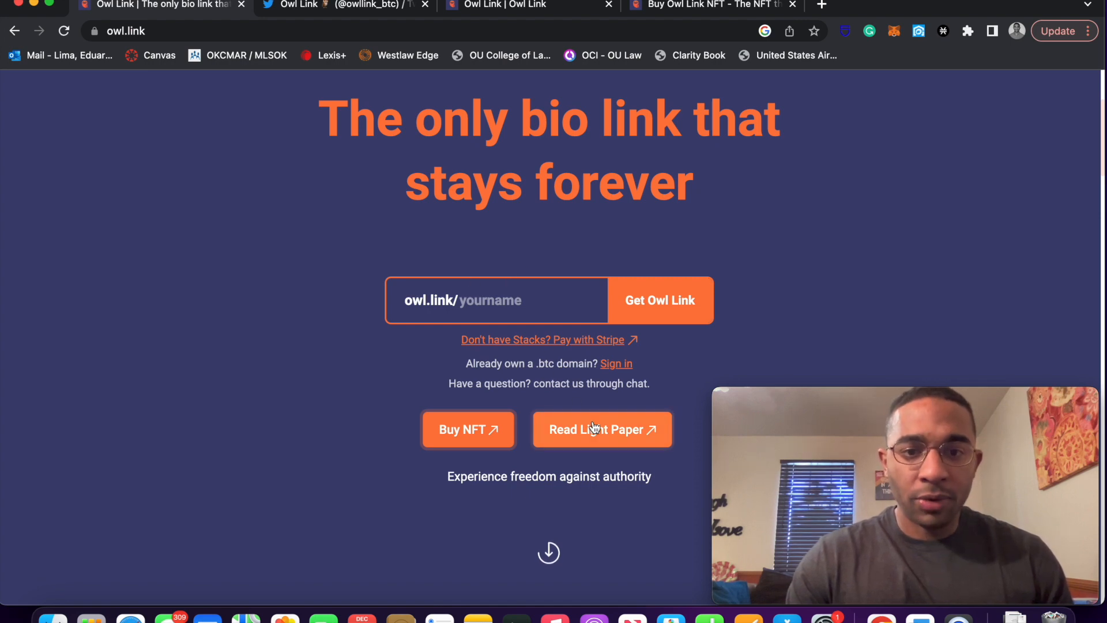
click(495, 300)
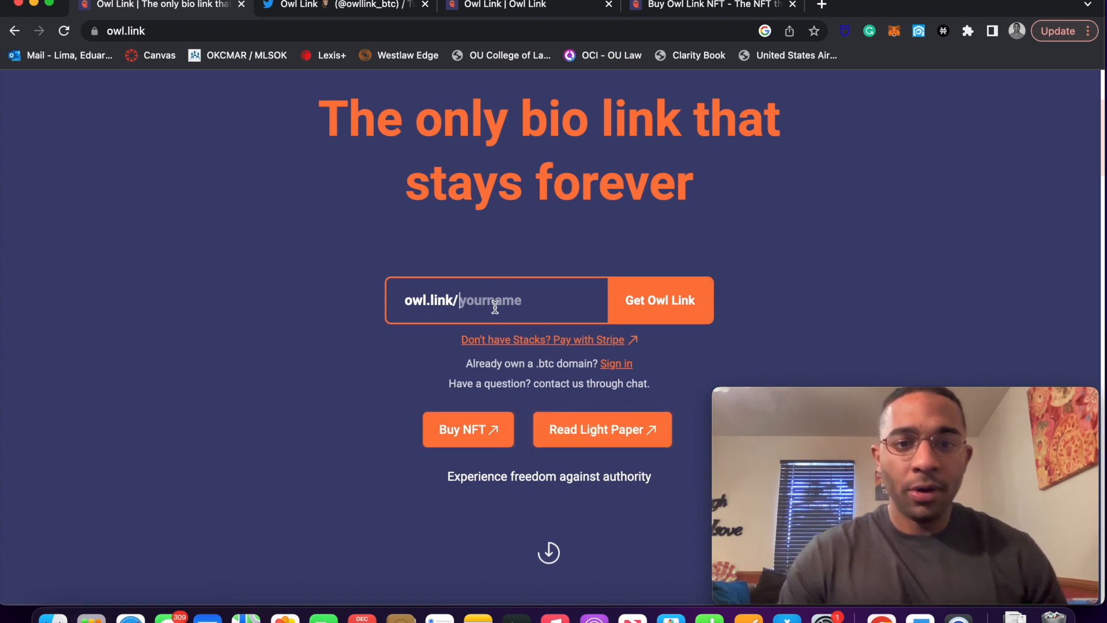
text(elf)
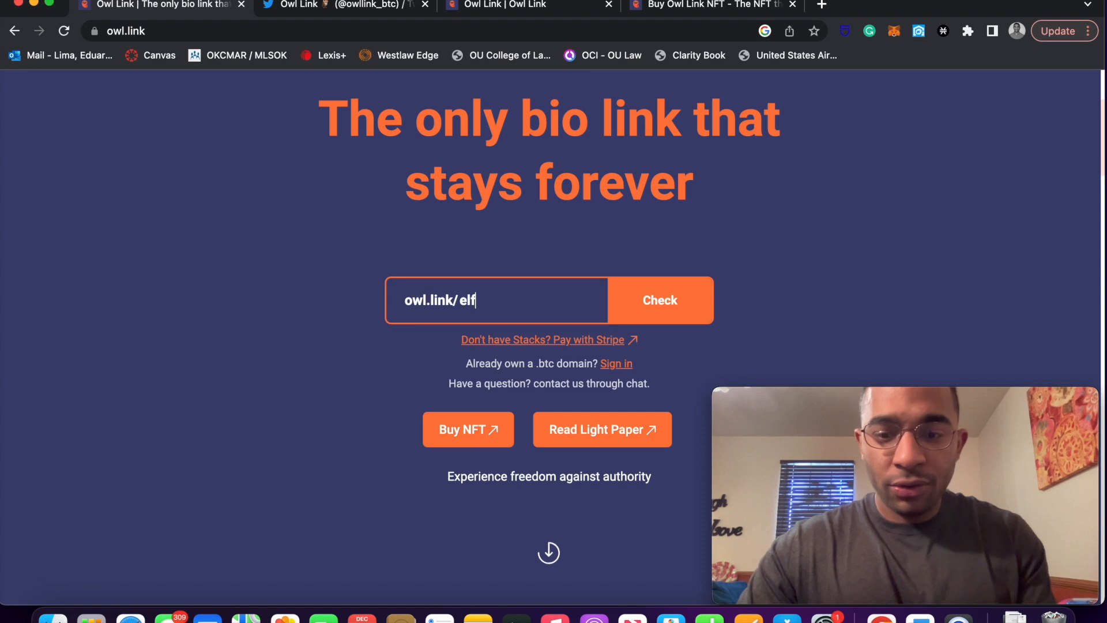
text(poetry)
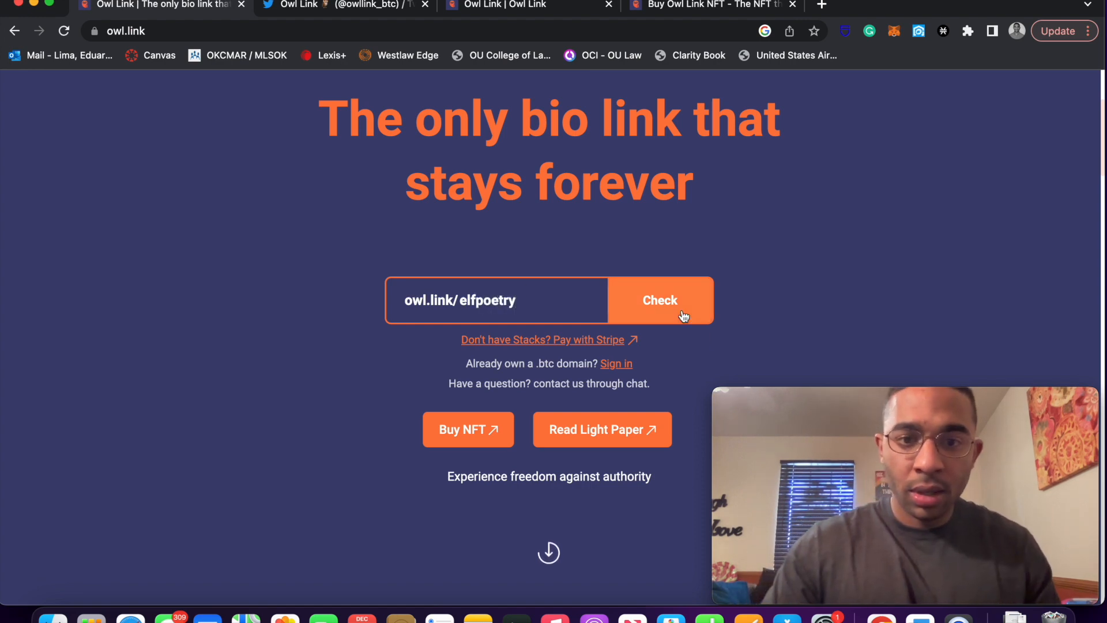
scroll(down, 3)
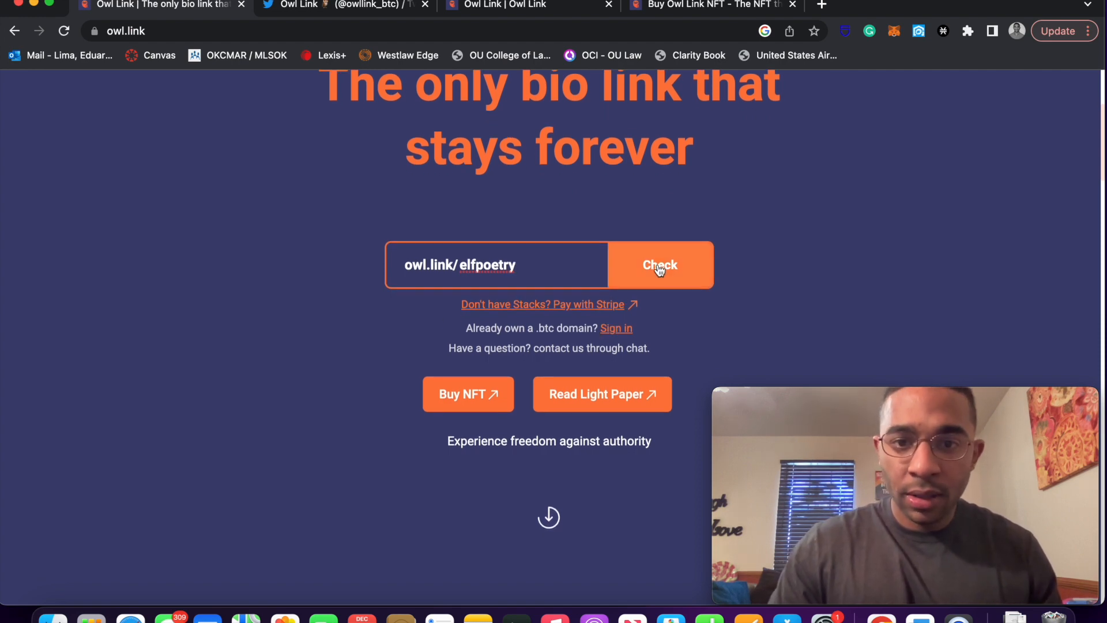
- Check that elfpoetry is available and claim it with Get Owl Link
click(660, 265)
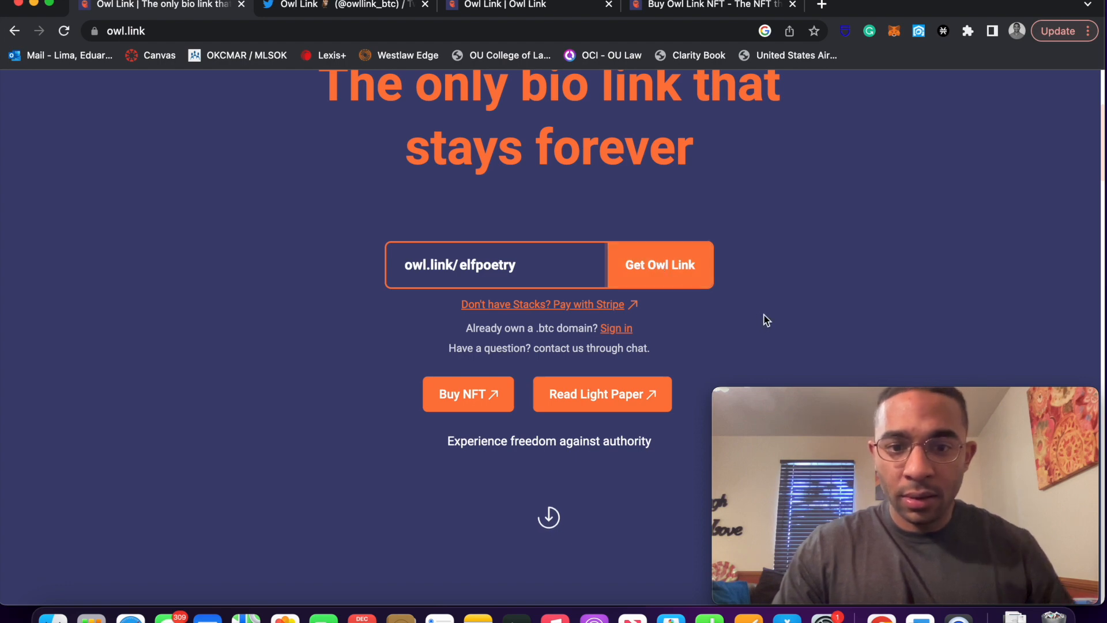
scroll(down, 3)
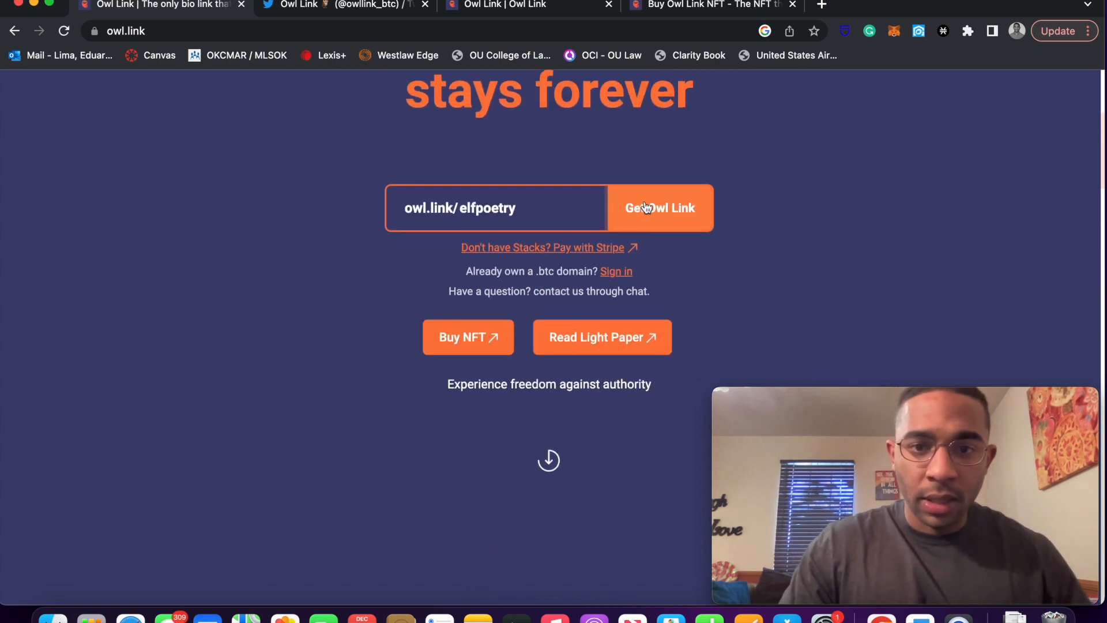
scroll(up, 3)
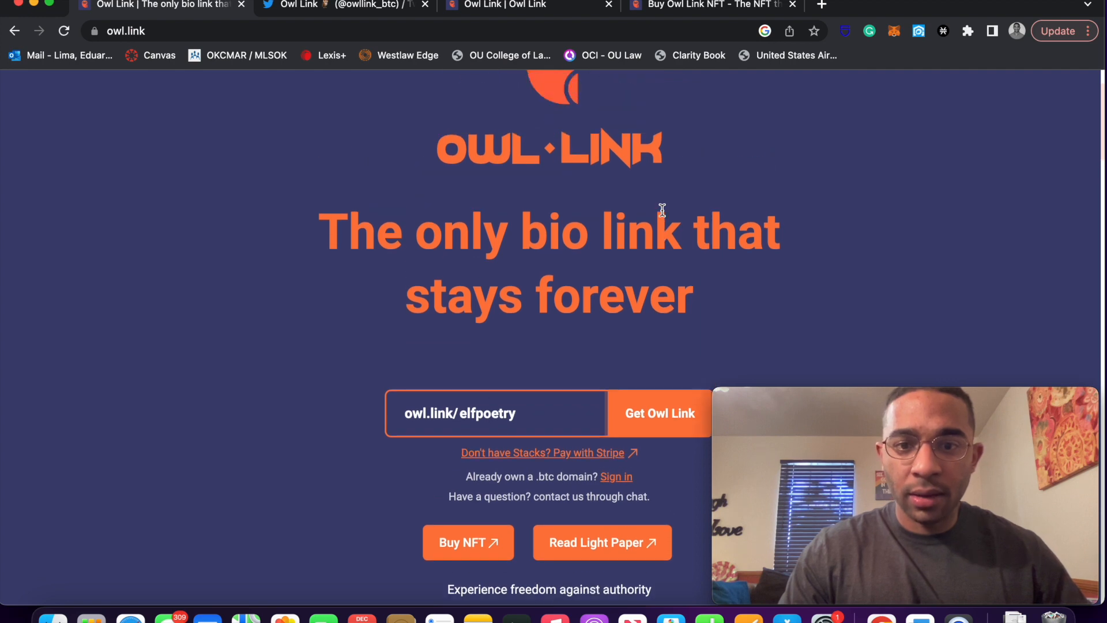
scroll(down, 3)
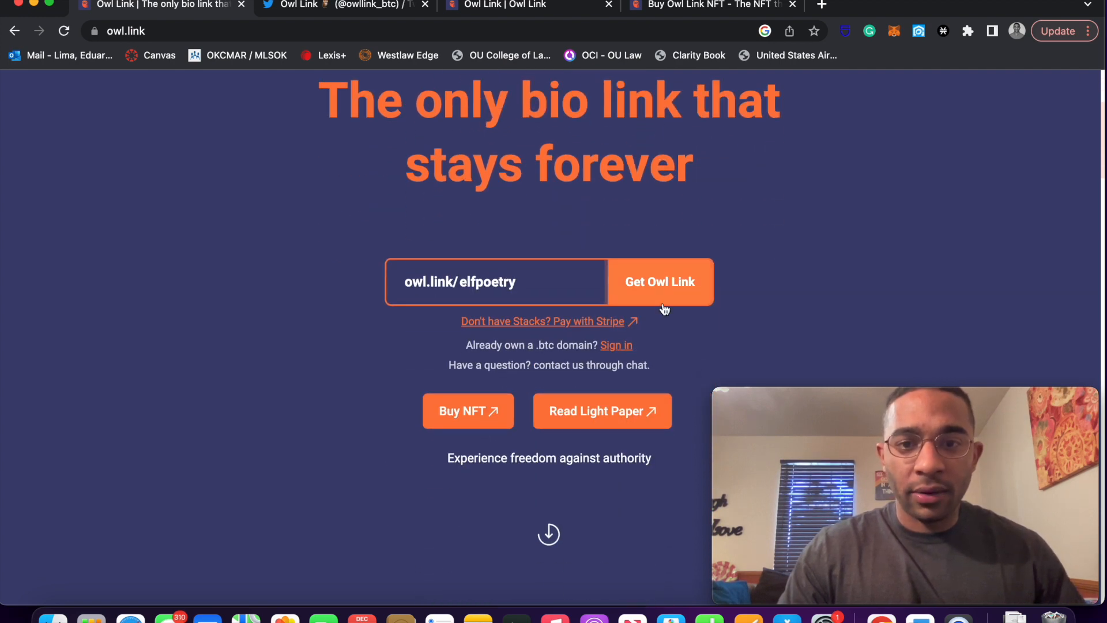
click(660, 281)
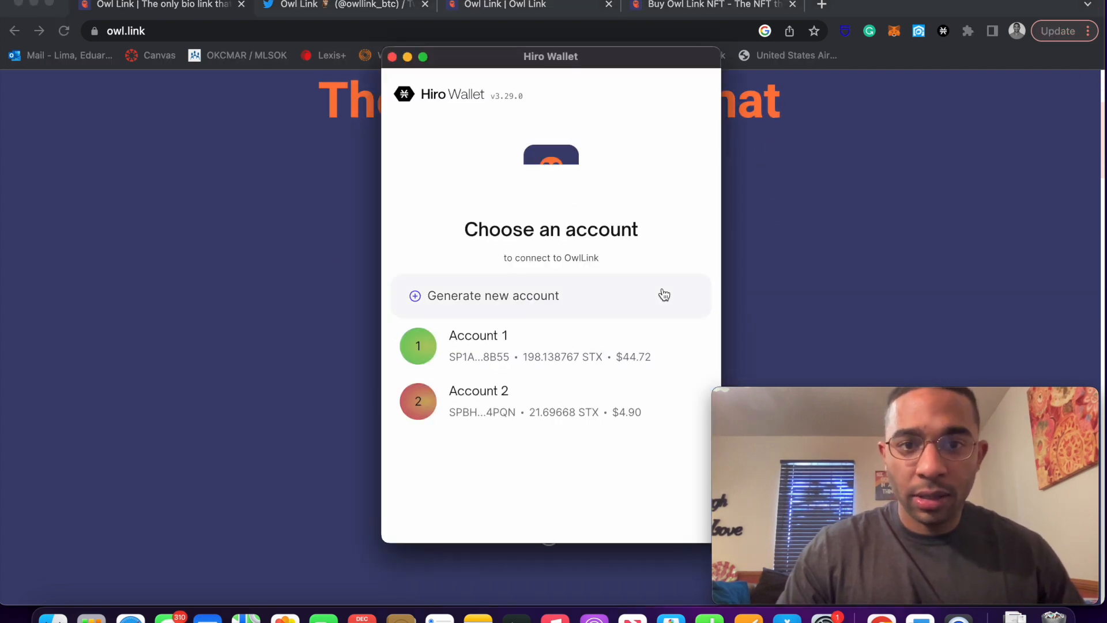
- Connect an existing Hiro Wallet account to Owl Link, opening the elfpoetry.btc dashboard
click(551, 346)
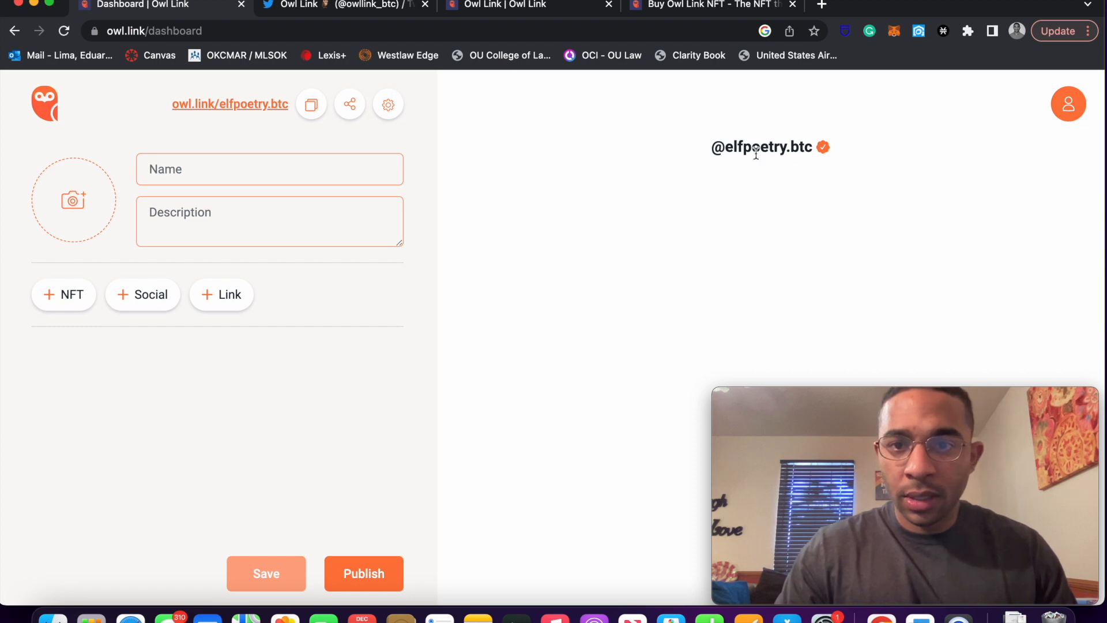
mouse_move(798, 166)
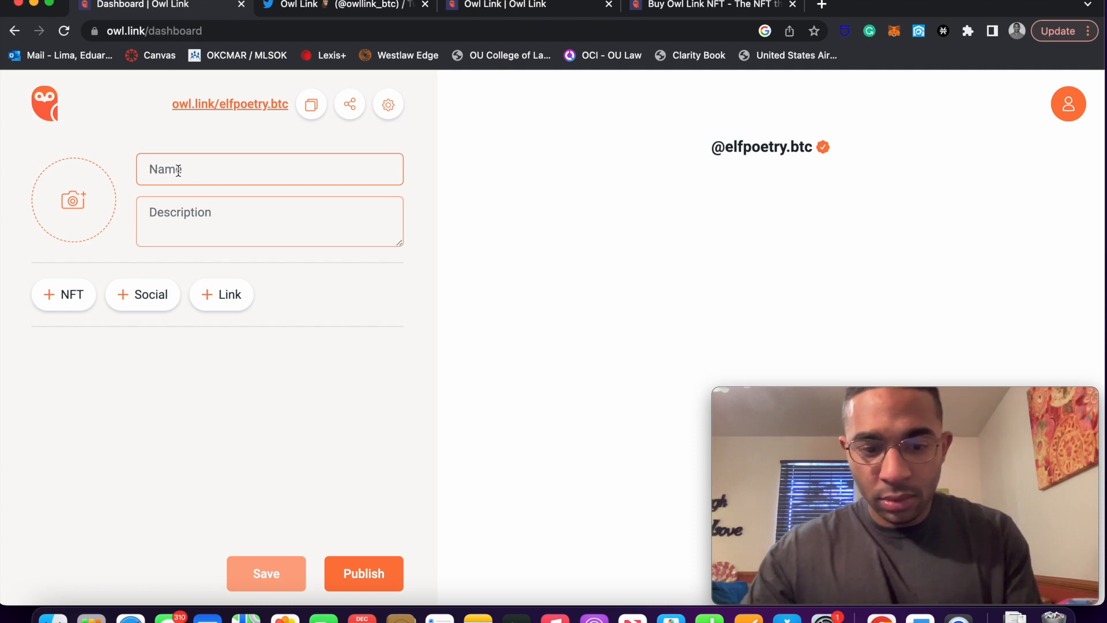
- Save the profile with name elfpoetry and description '#NFT artist and Web3 creator'
text(elf)
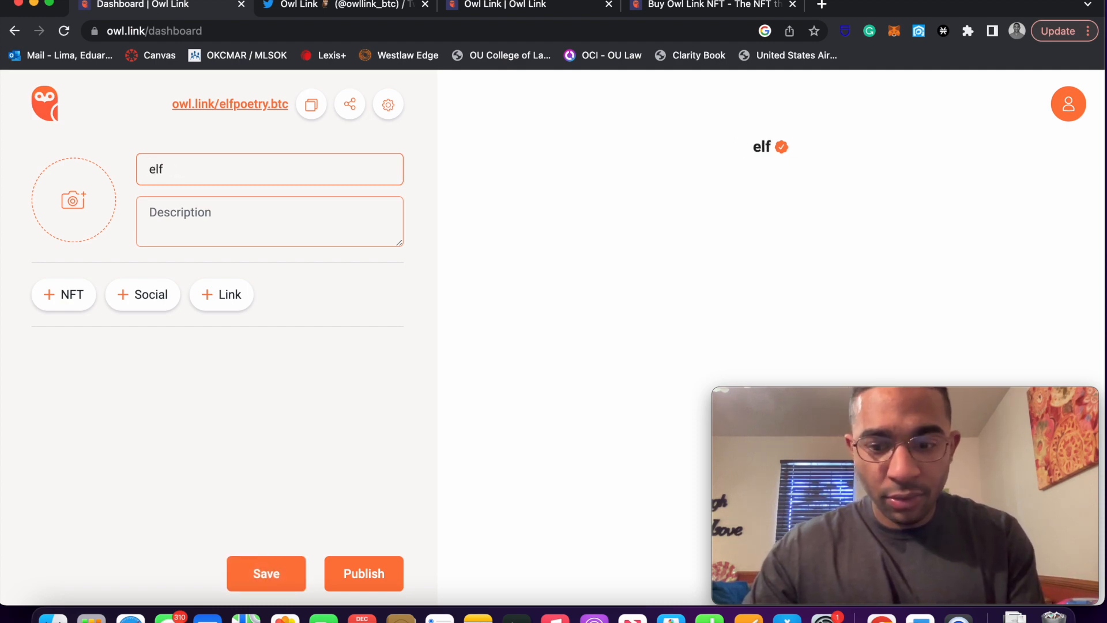
text(poetry)
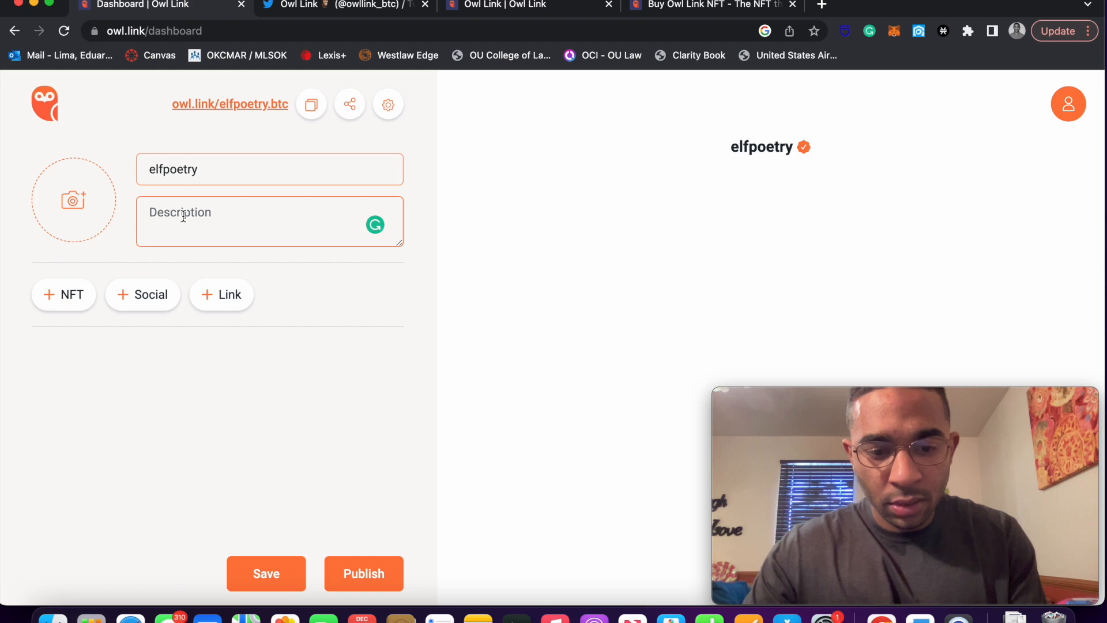
text(#NFT artist and W)
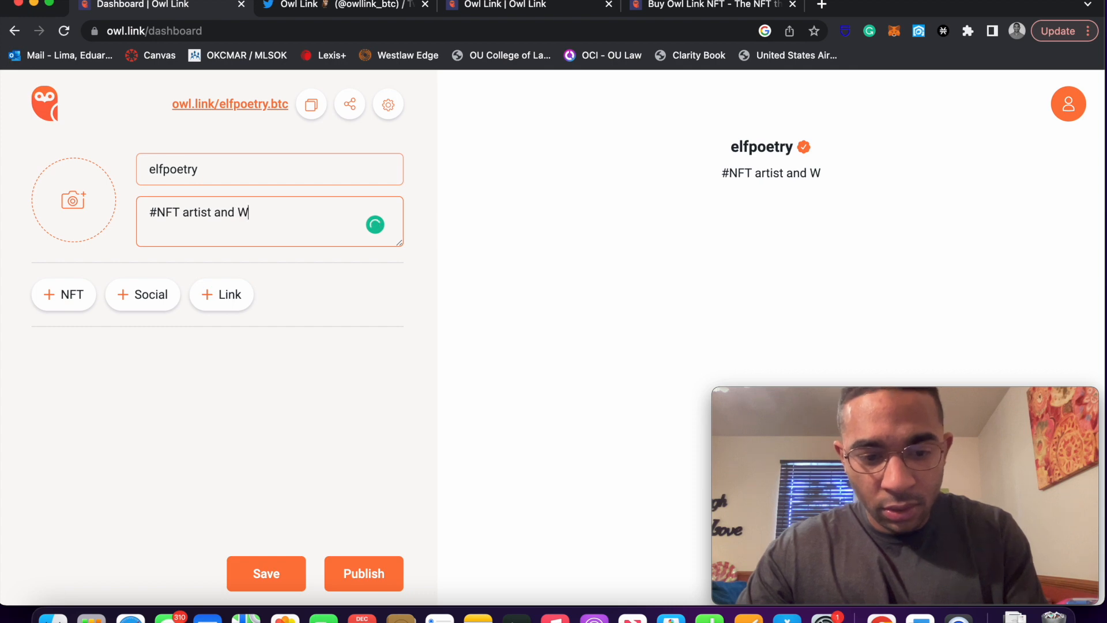
text(eb3 cre)
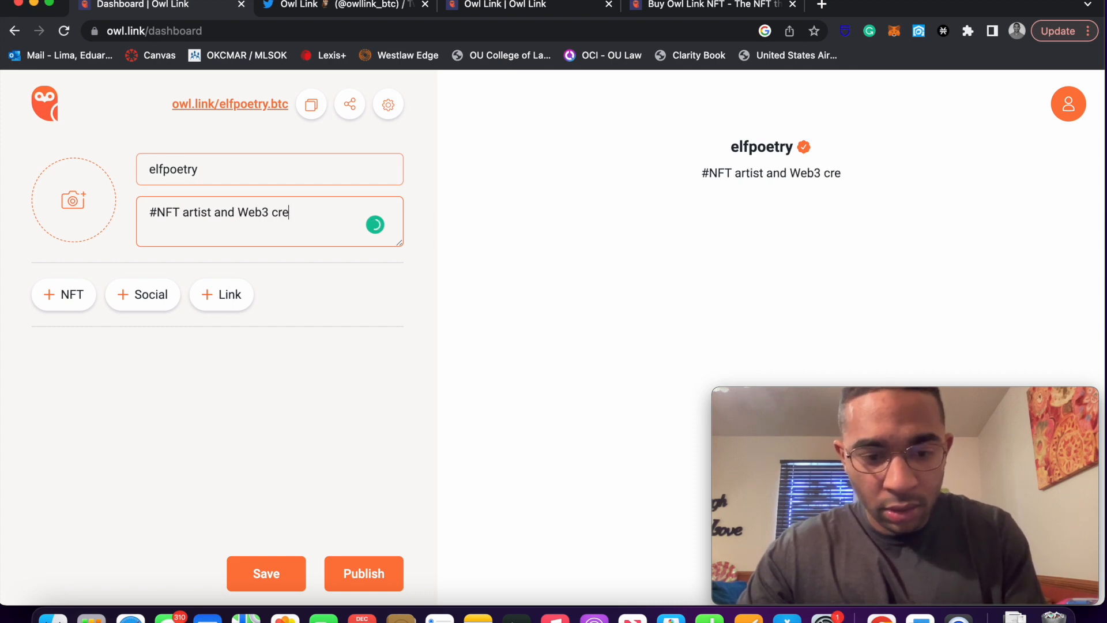
text(ator)
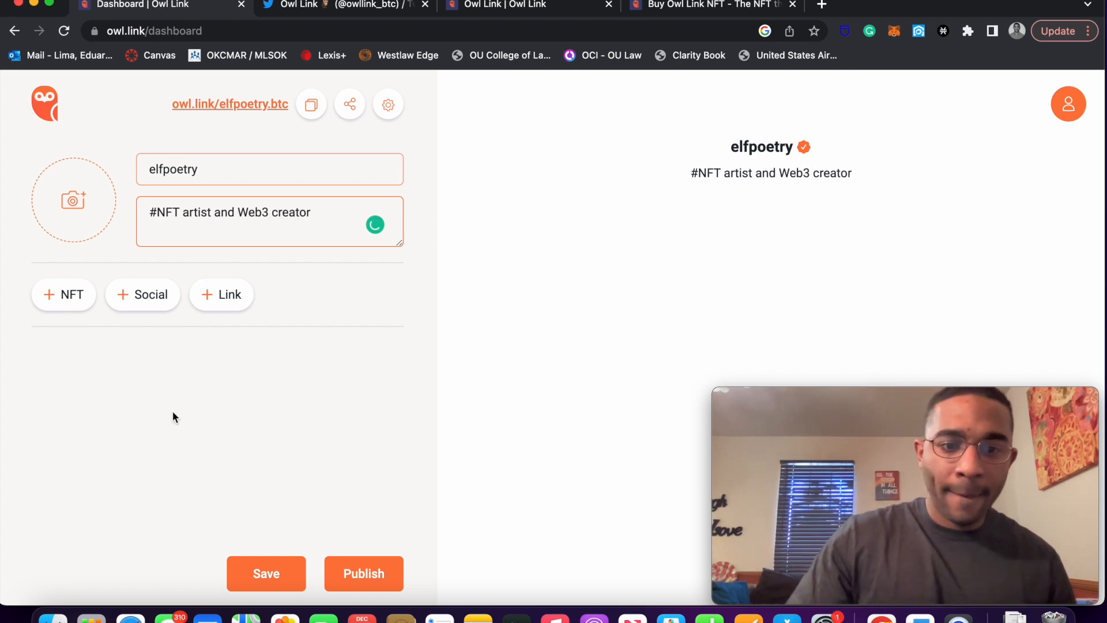
click(267, 573)
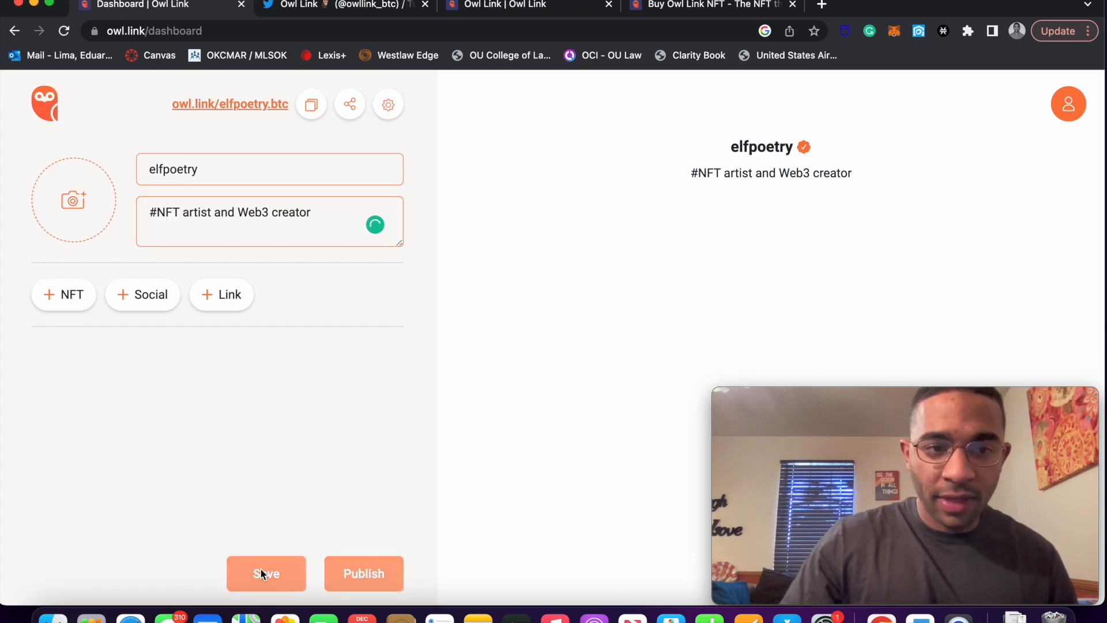
mouse_move(363, 578)
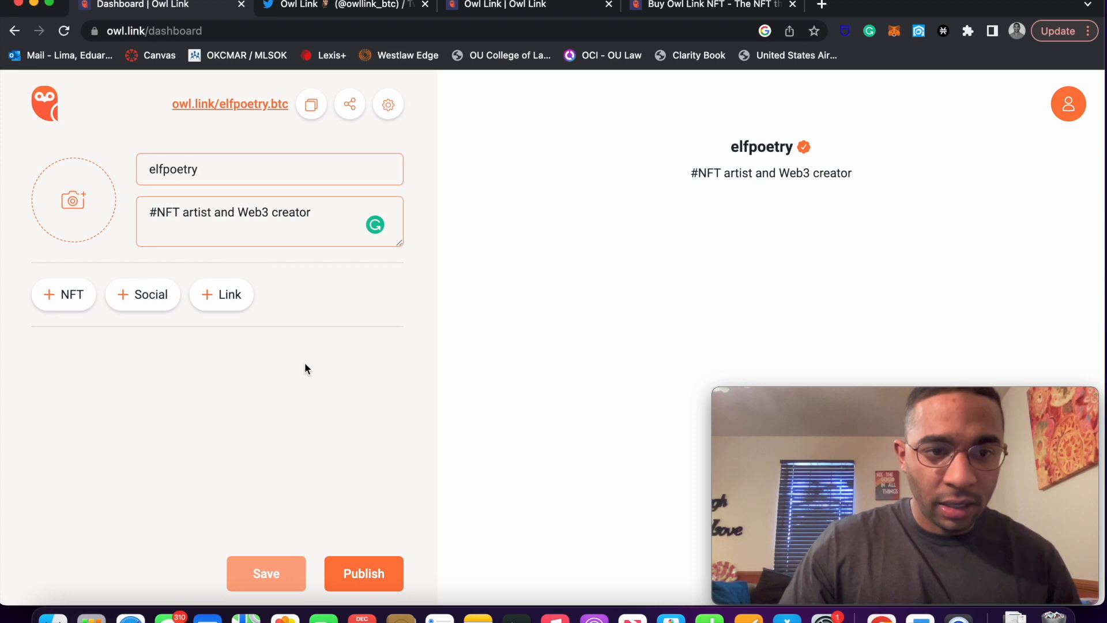
mouse_move(363, 573)
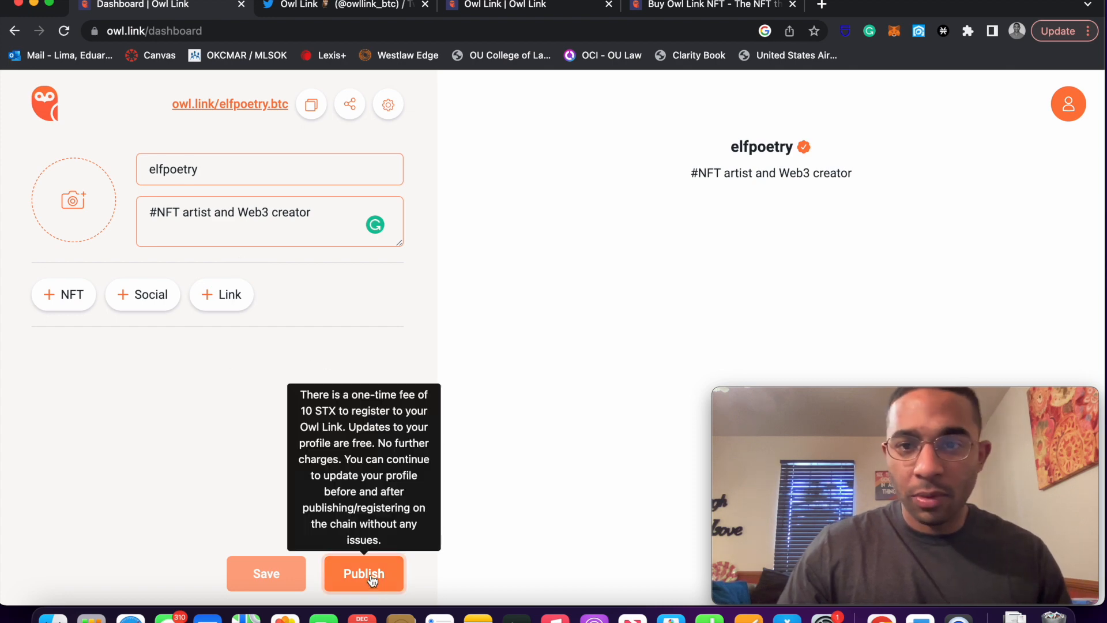
- Publish and confirm the 10 STX mint in Hiro Wallet with the low 0.0025 STX fee
click(363, 573)
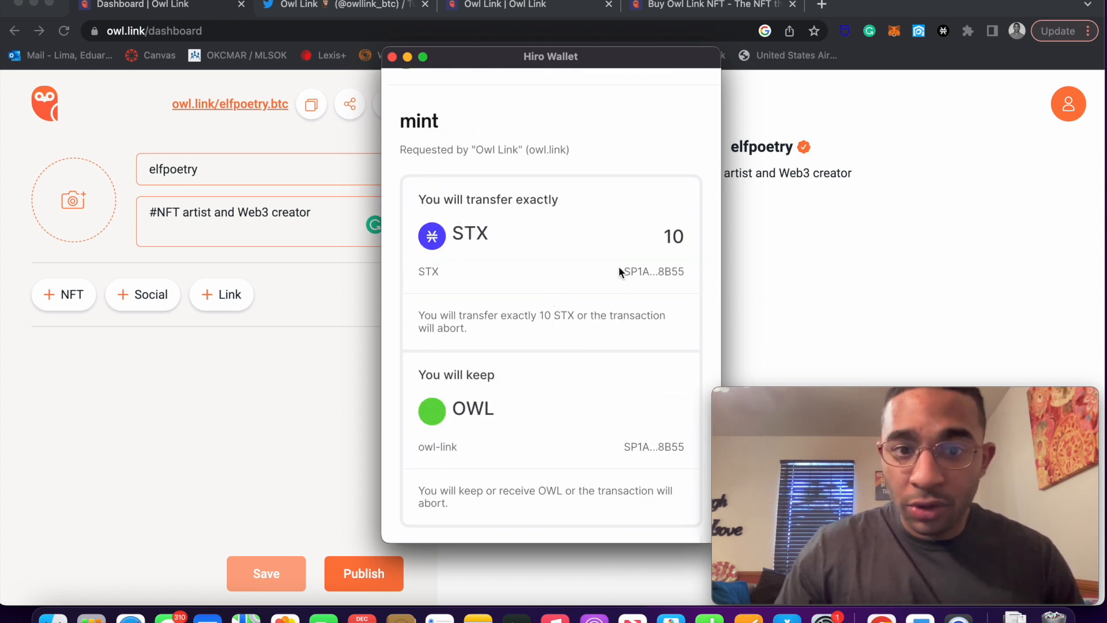
scroll(down, 3)
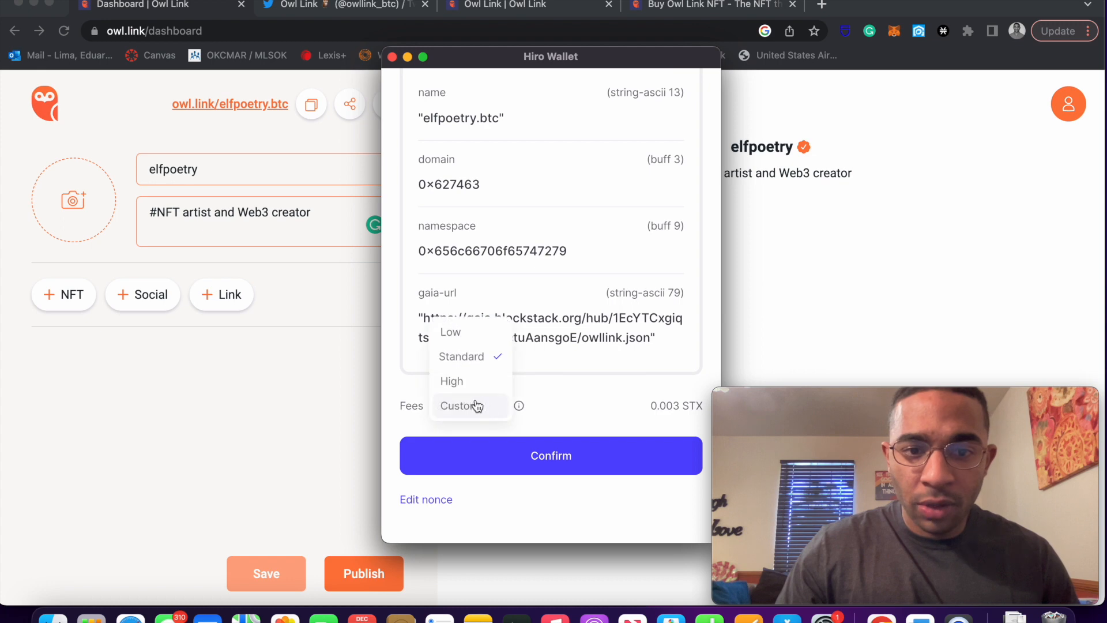
click(450, 332)
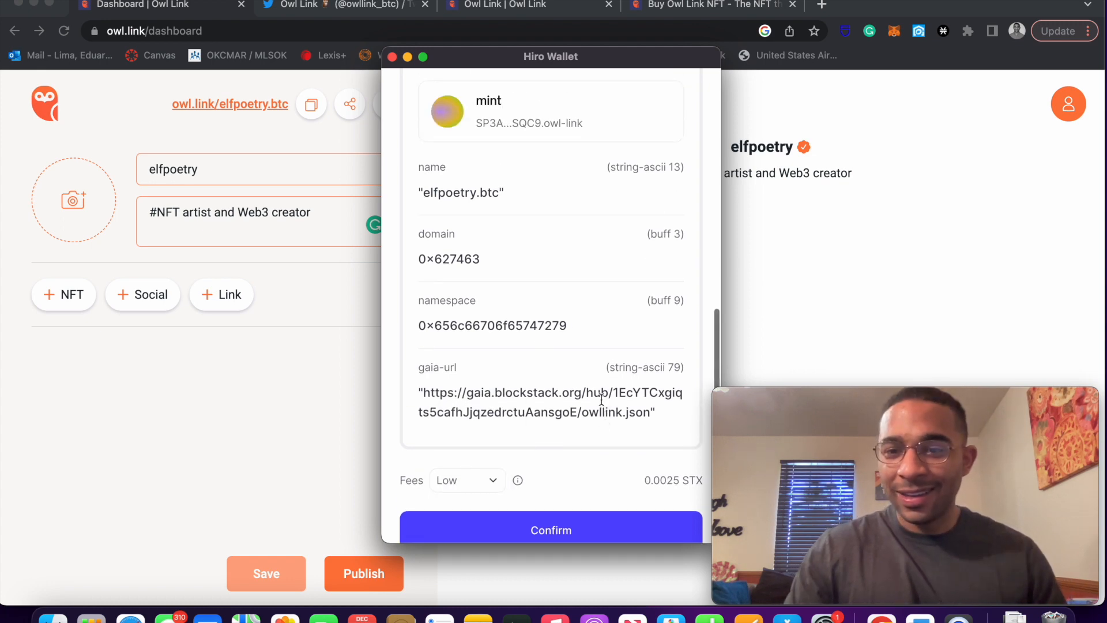
scroll(down, 3)
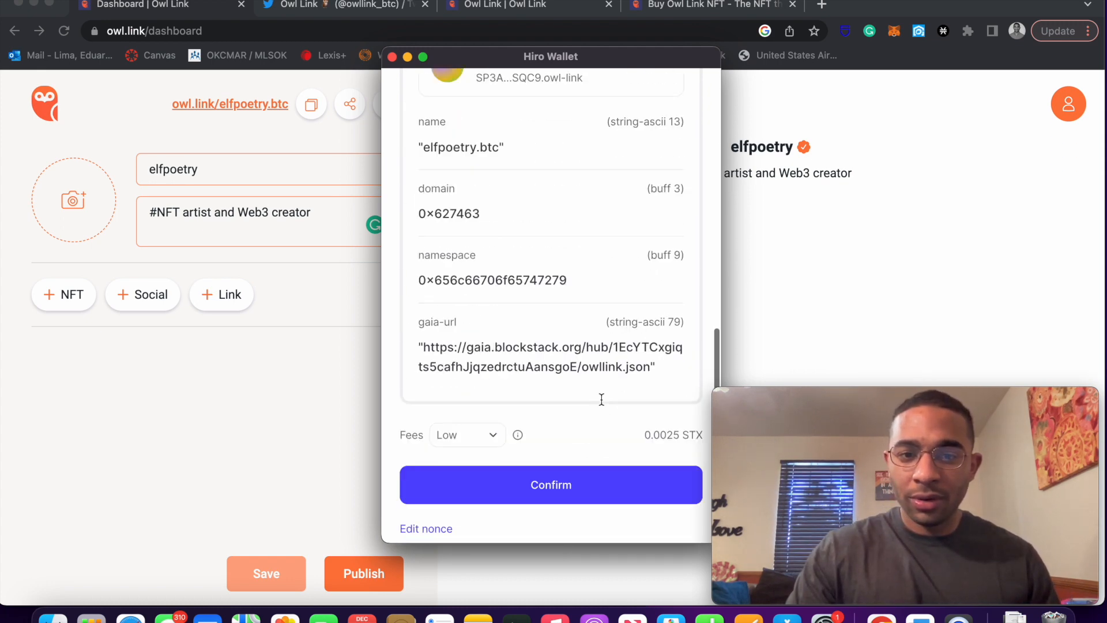
click(551, 485)
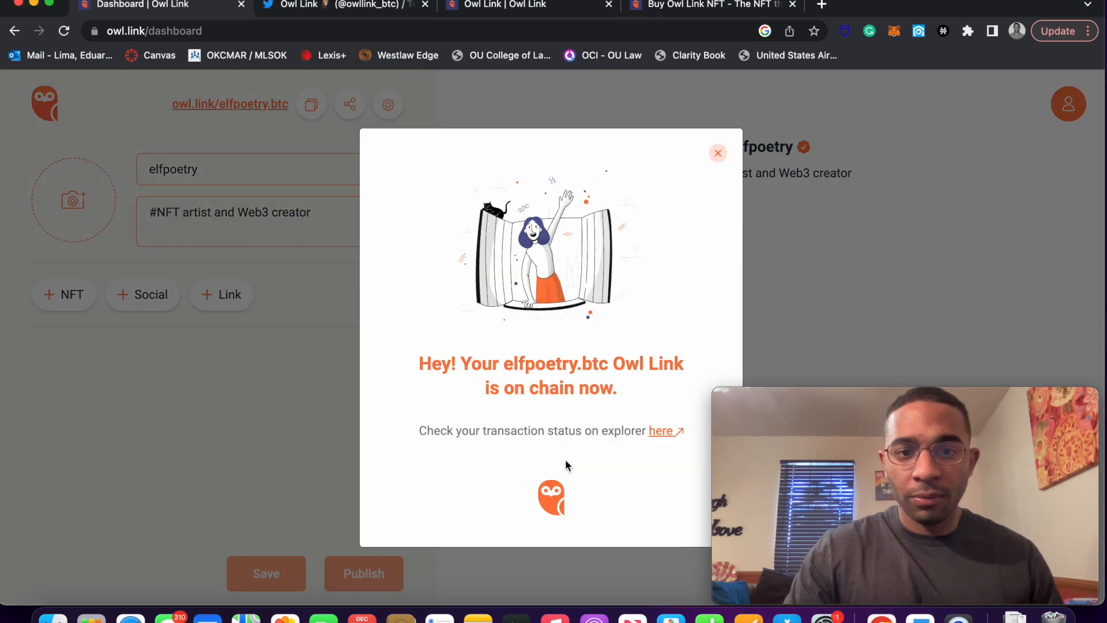
mouse_move(559, 454)
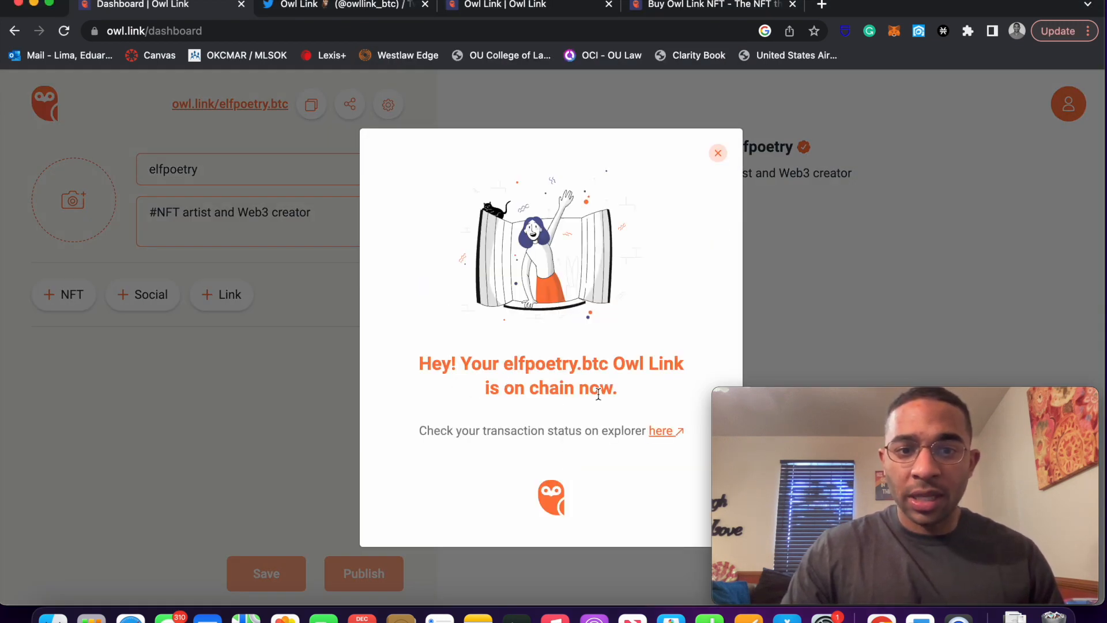
mouse_move(578, 496)
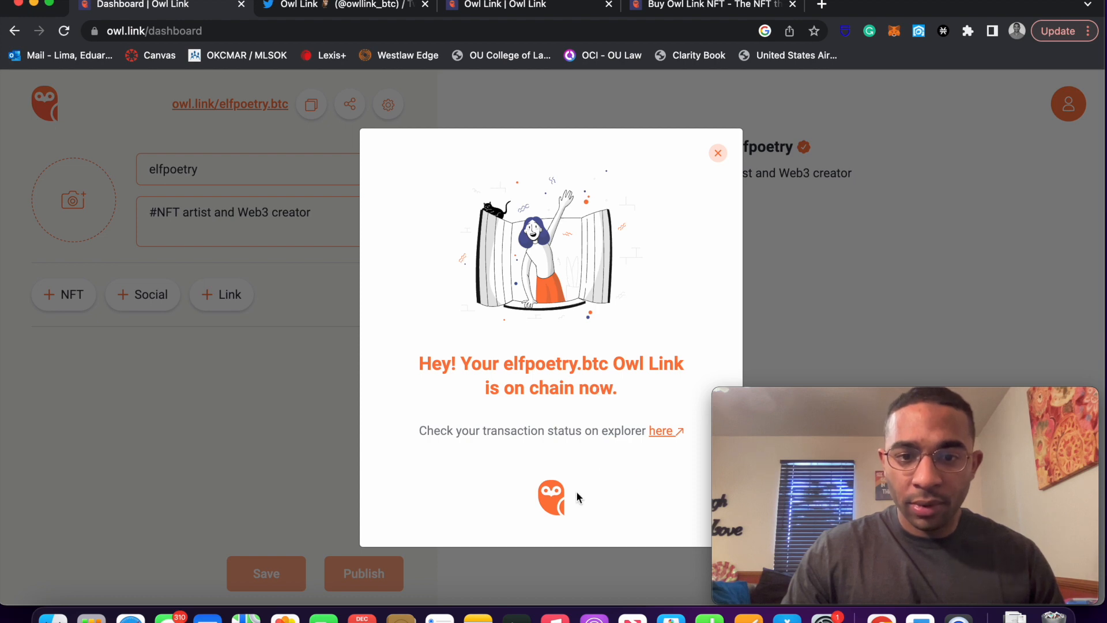
mouse_move(664, 438)
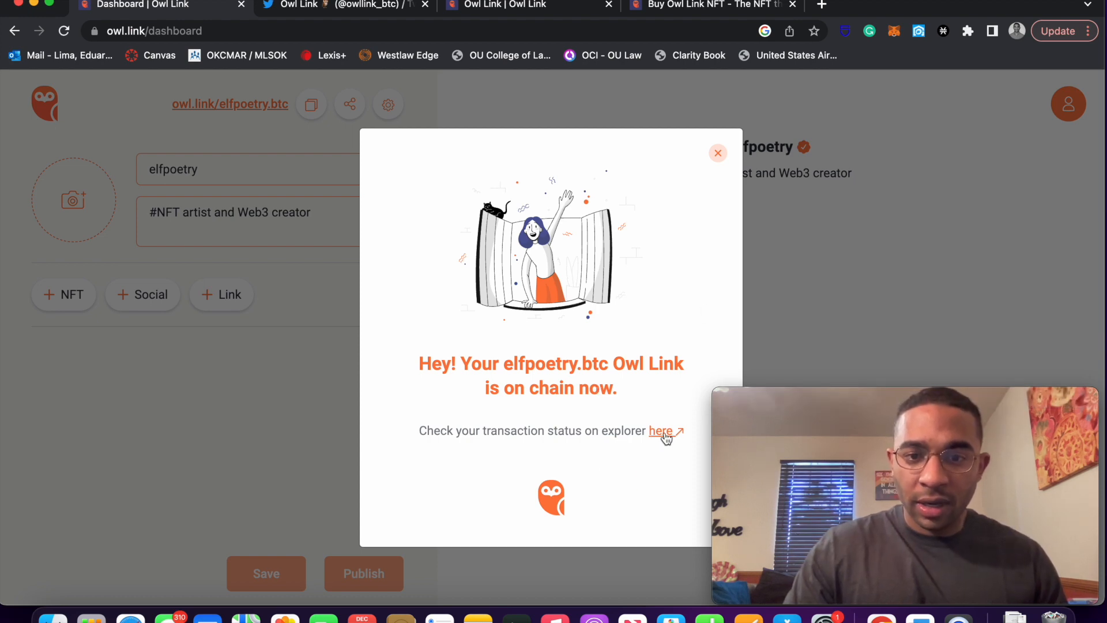
- Open the mint transaction's status page in the Stacks Explorer via the 'here' link
click(660, 430)
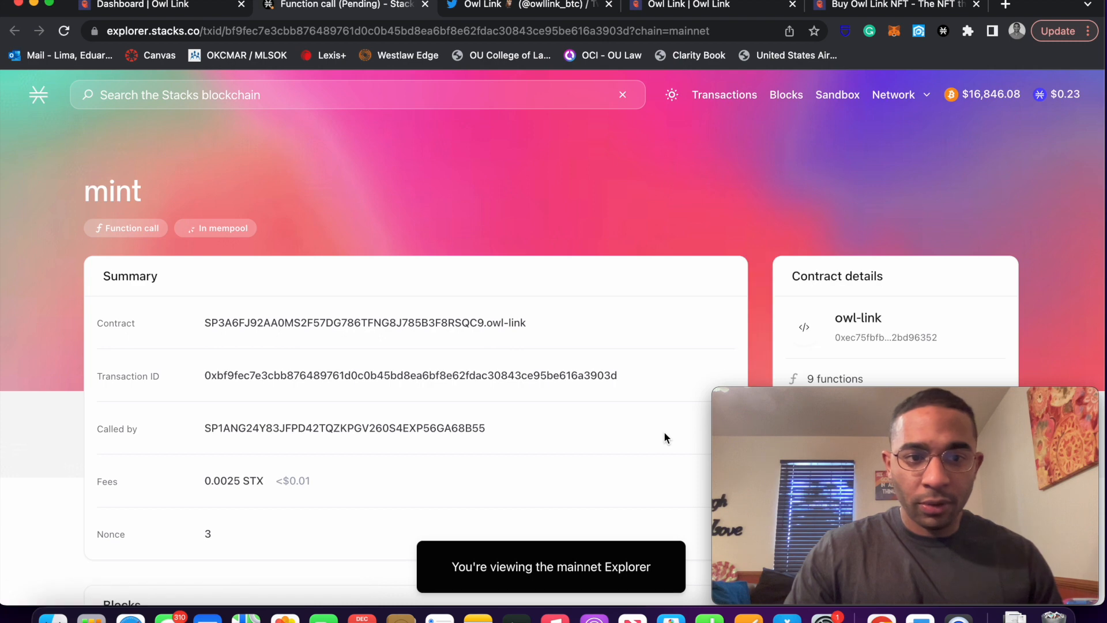
- Scroll the pending mint transaction page to the owl-link contract's functions, variables and recent blocks
scroll(down, 3)
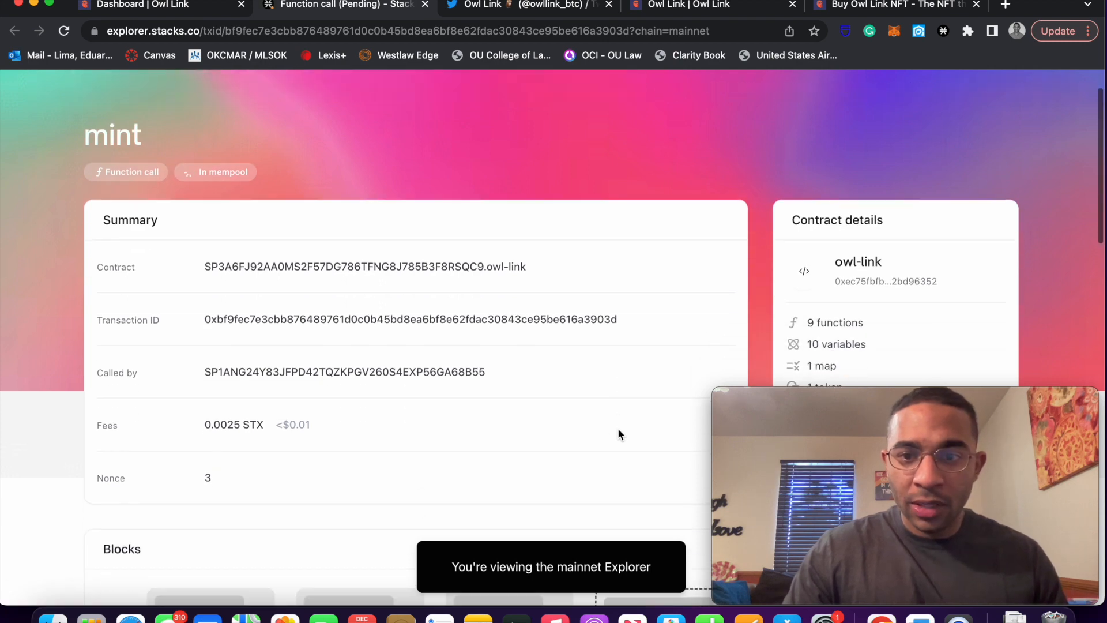
scroll(down, 3)
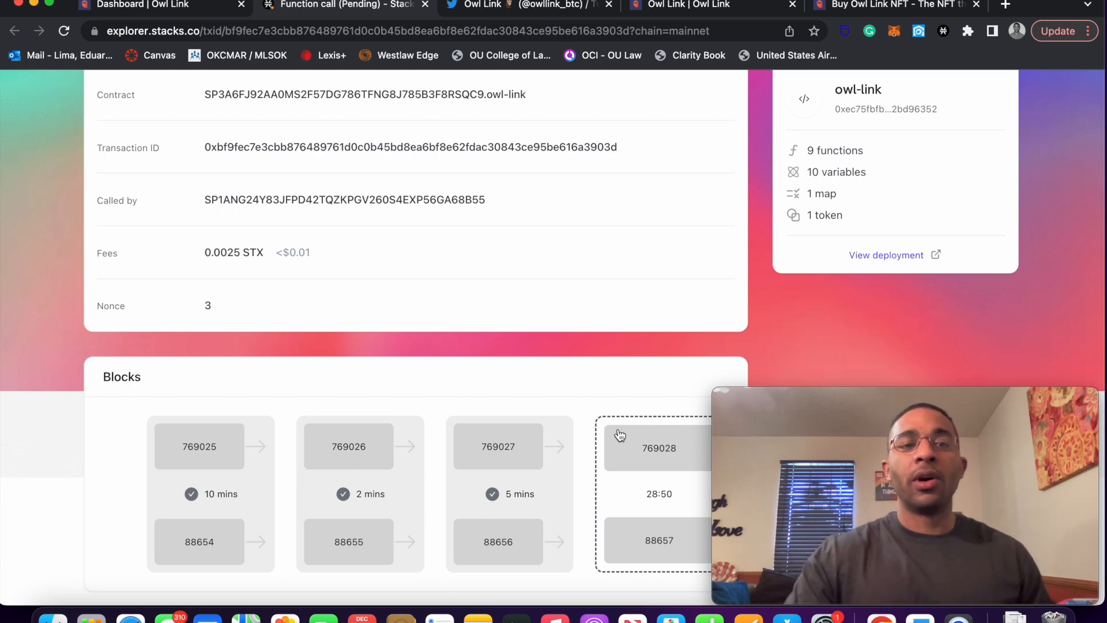
scroll(down, 3)
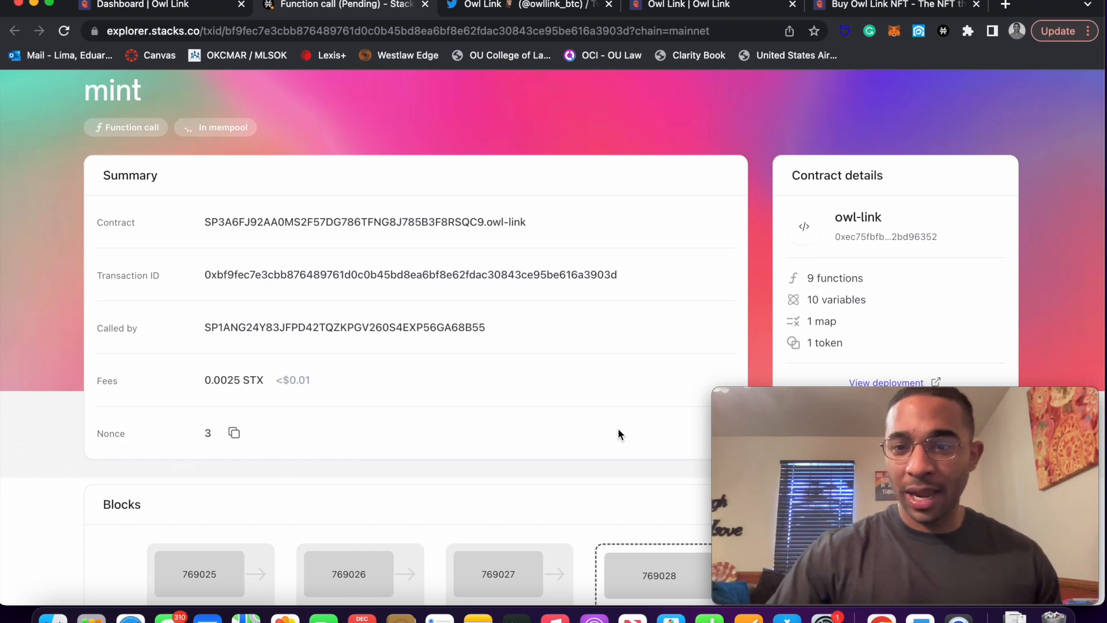
mouse_move(583, 405)
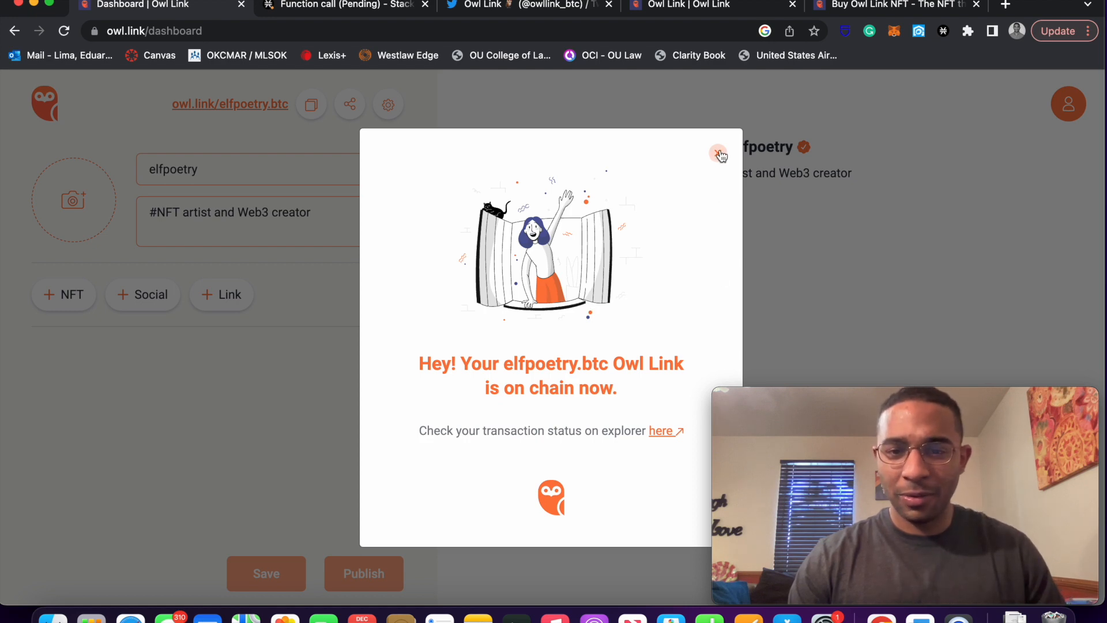
- Dismiss the on-chain confirmation dialog in the Owl Link dashboard
click(719, 154)
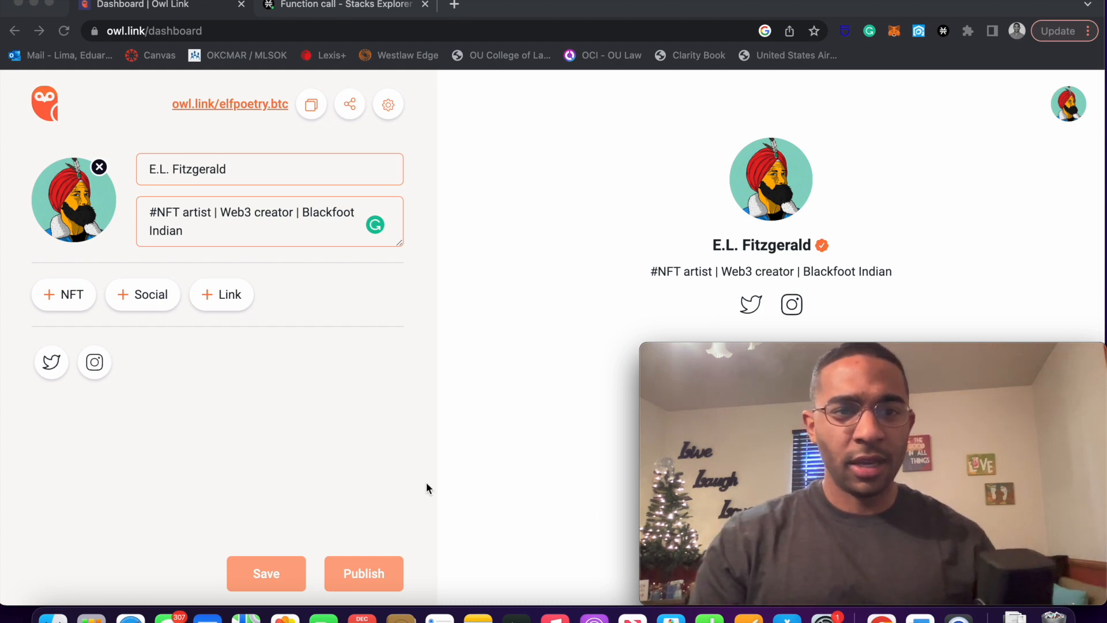
mouse_move(326, 380)
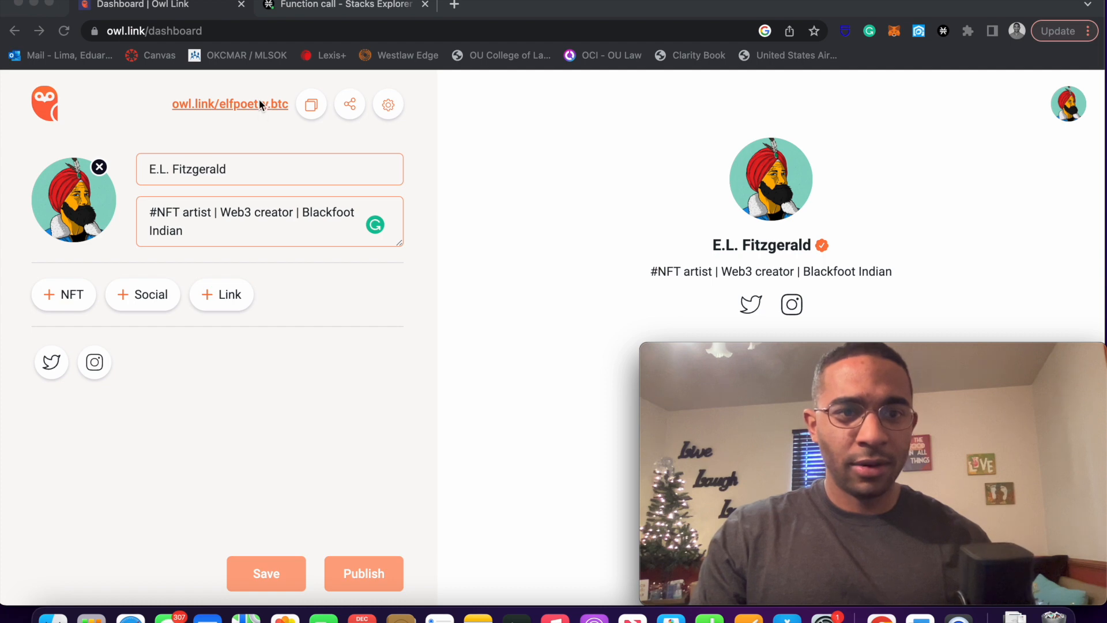
- View the public owl.link/elfpoetry.btc page, then return to the mint transaction in Stacks Explorer
click(230, 104)
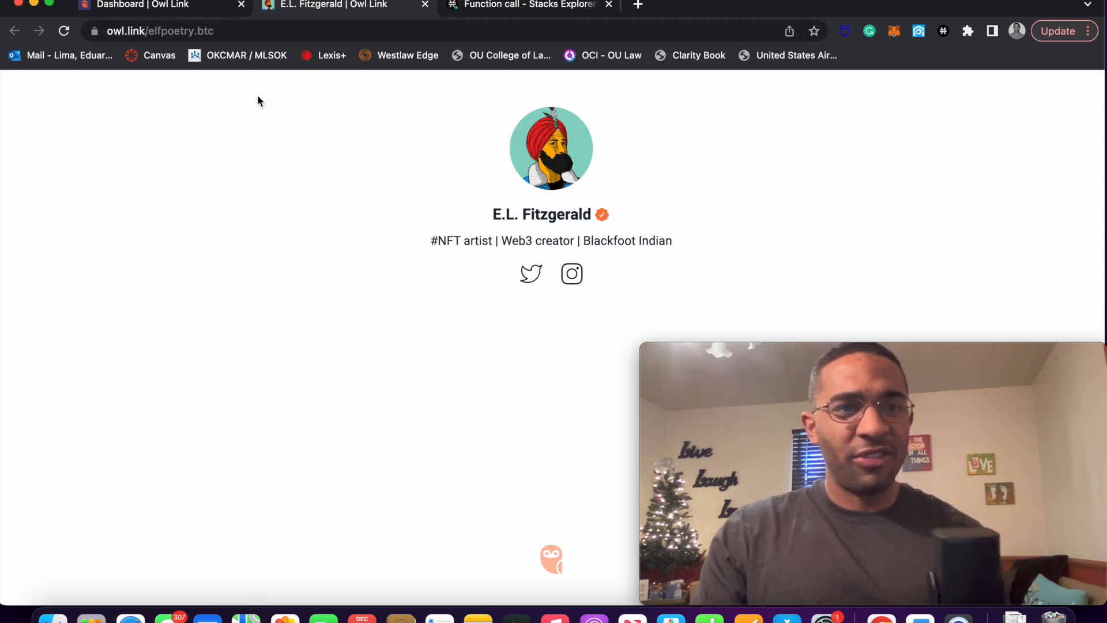
mouse_move(247, 55)
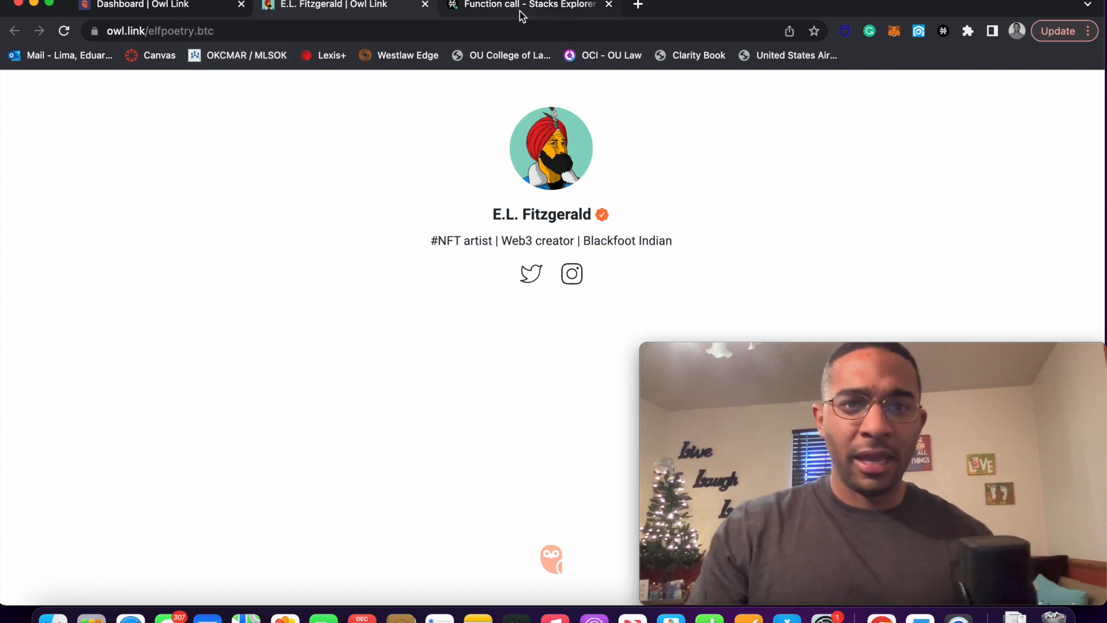
click(529, 6)
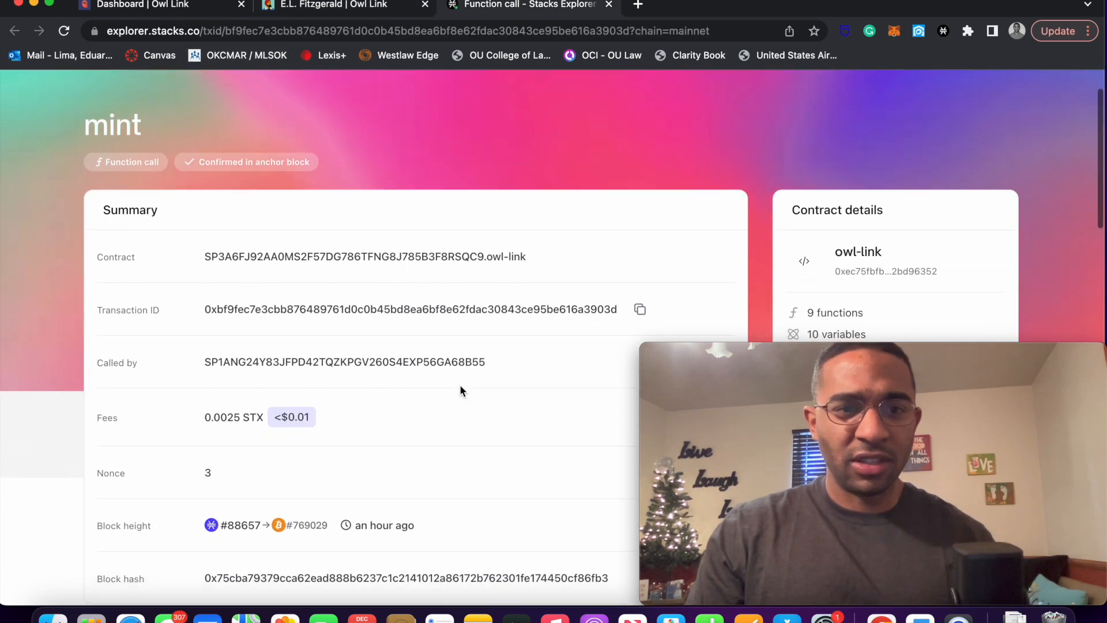
- Review the confirmed mint's 10 STX transfer and owl-link NFT mint events in Stacks Explorer
scroll(down, 3)
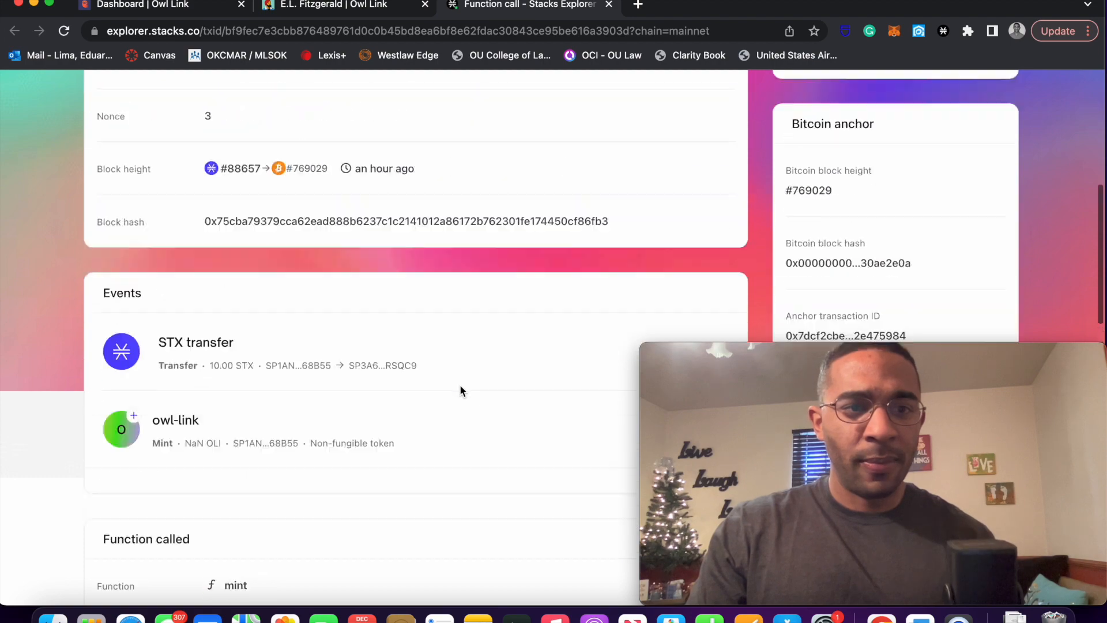
scroll(up, 3)
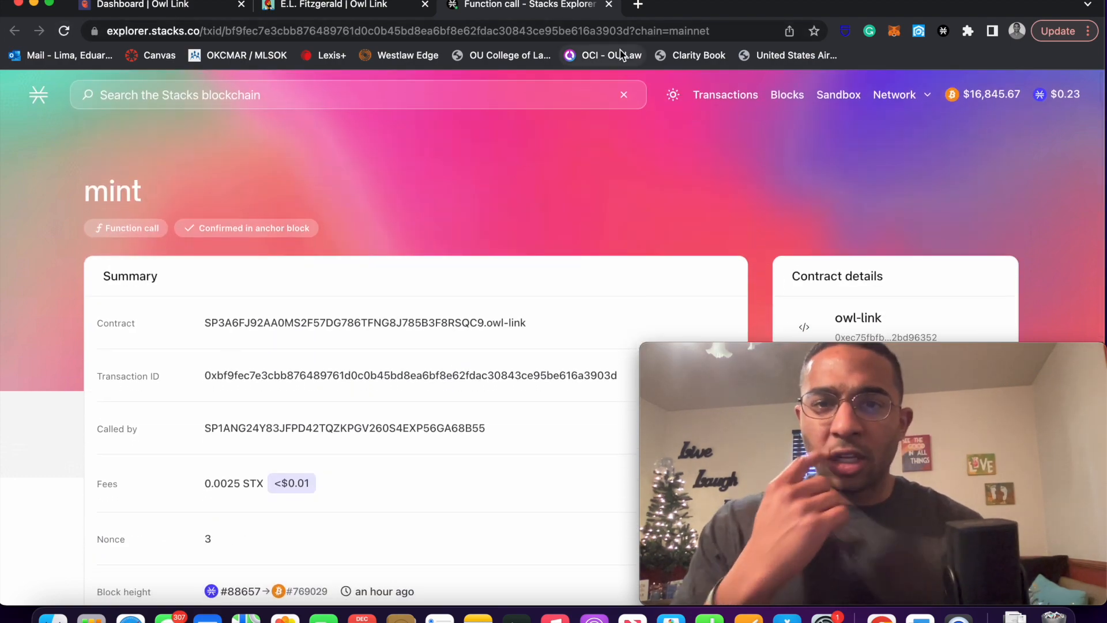
mouse_move(176, 240)
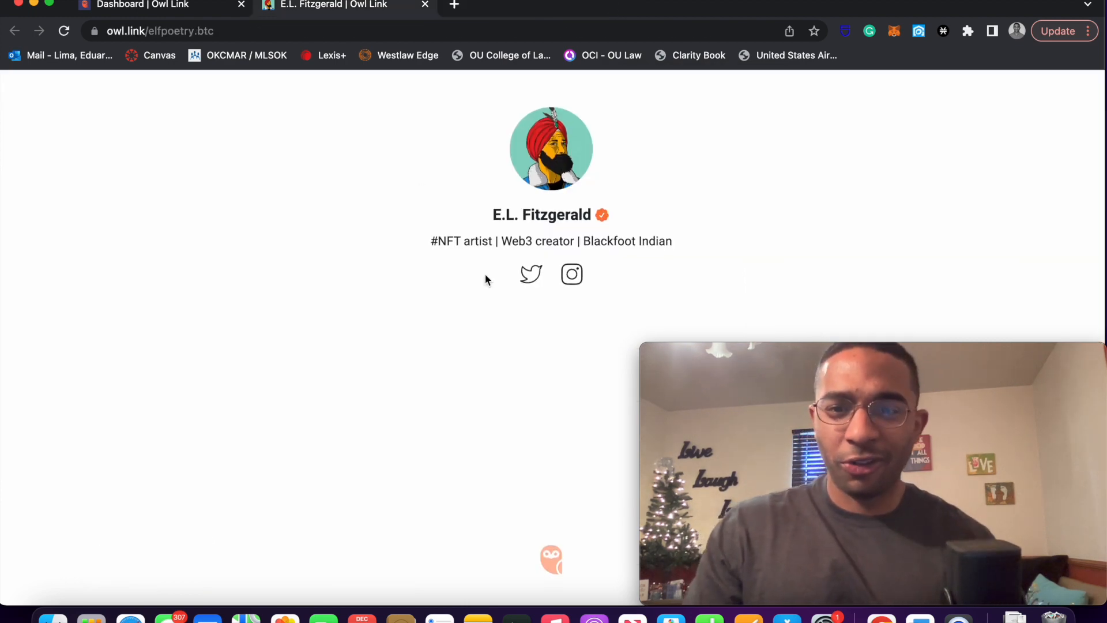
- Return to the Owl Link dashboard showing E.L. Fitzgerald's finished profile
click(134, 6)
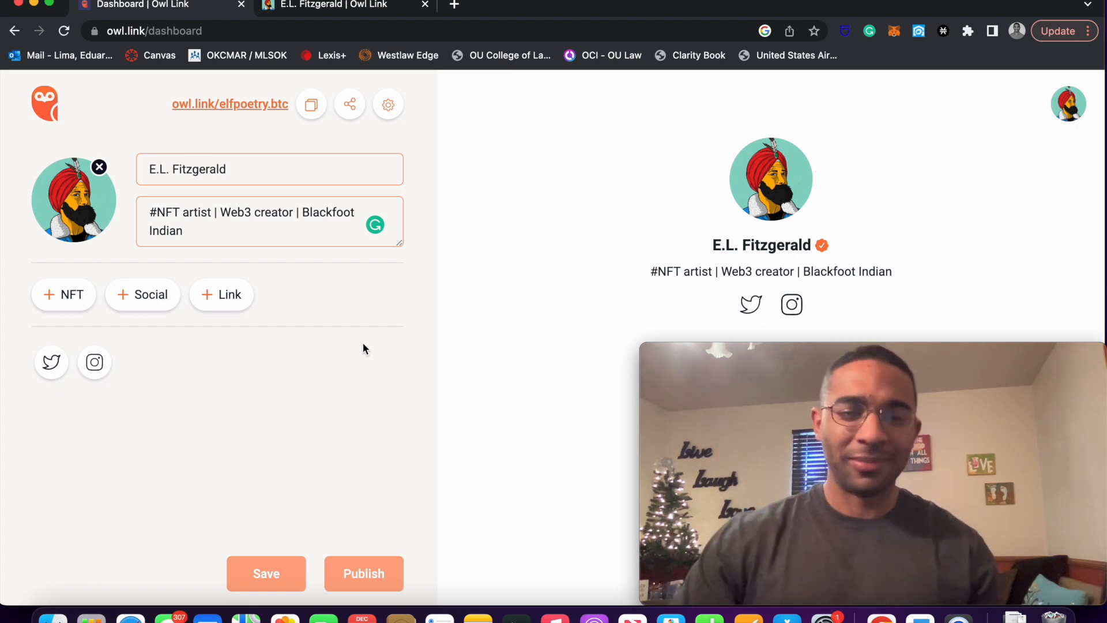
- Close the public bio page and display the profile's QR code from the account menu
click(425, 5)
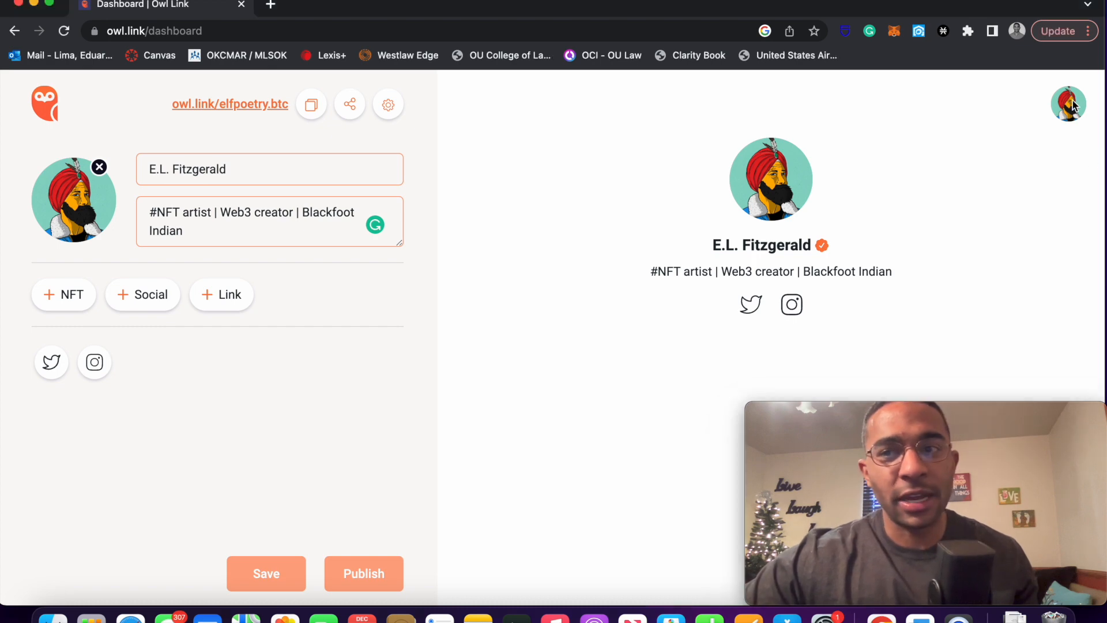
click(1068, 104)
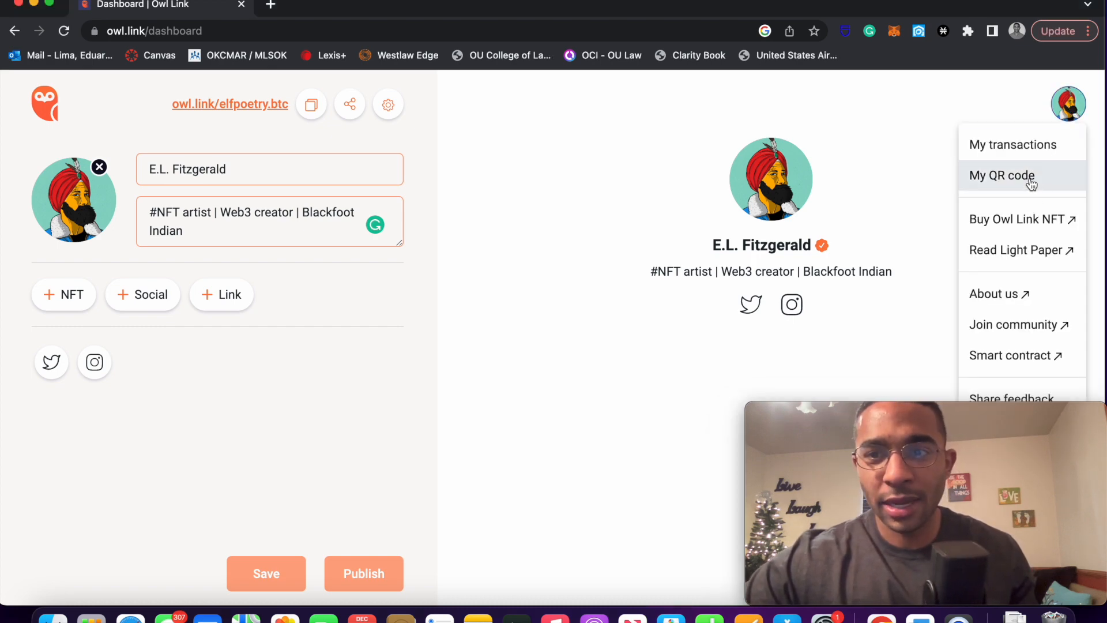
click(1003, 175)
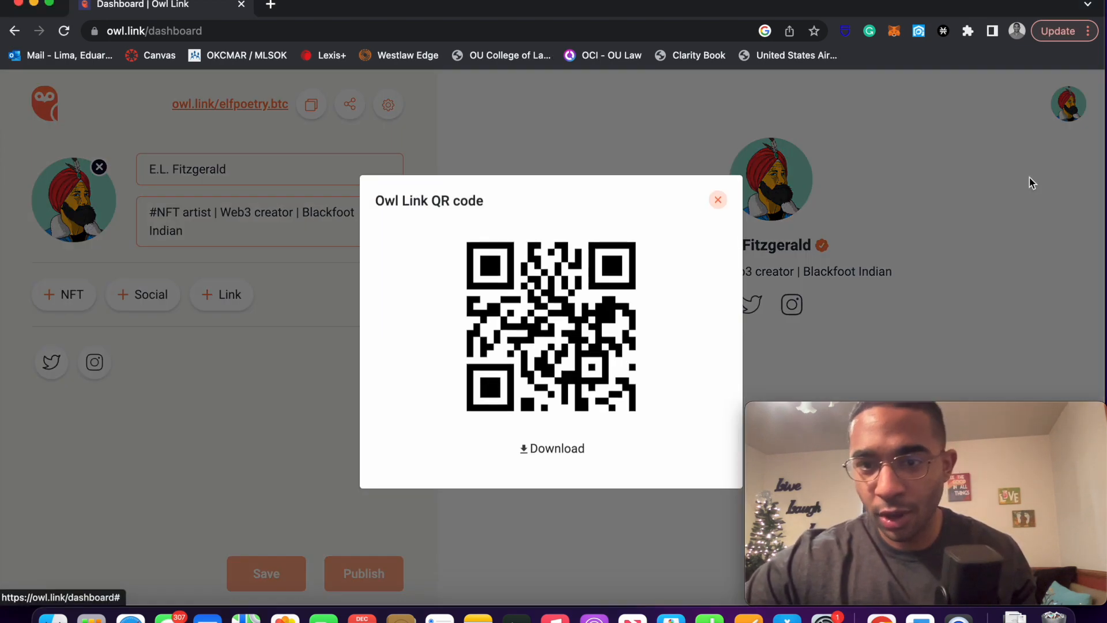